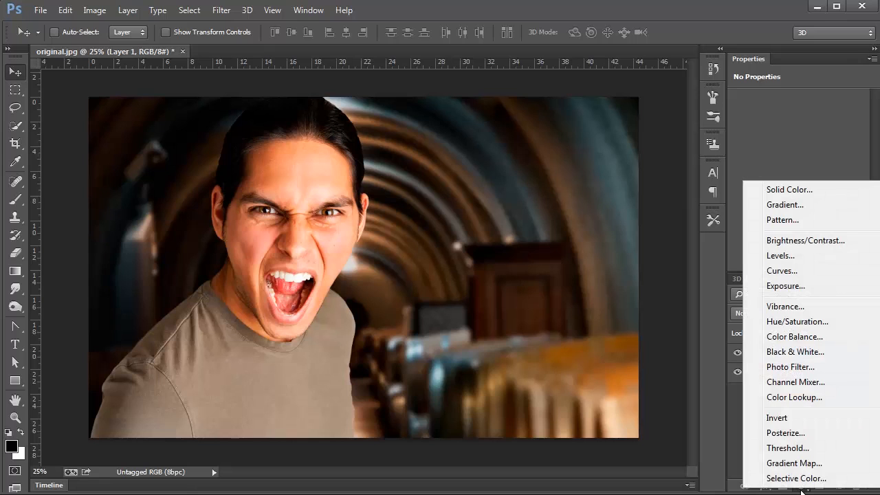
Add a Black & White adjustment, hide it, then add Hue/Saturation with Saturation at -100.
{"action": "left_click", "coordinate": [795, 352]}
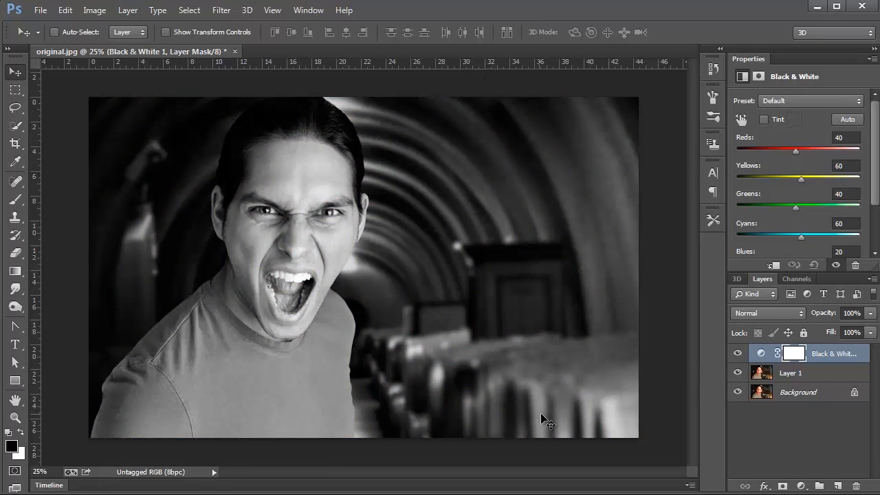
{"action": "left_click", "coordinate": [737, 352]}
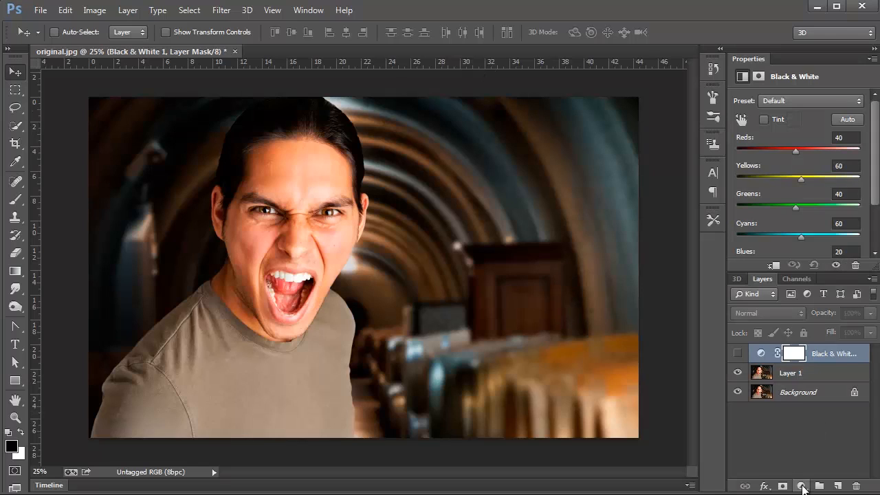
{"action": "left_click", "coordinate": [802, 487]}
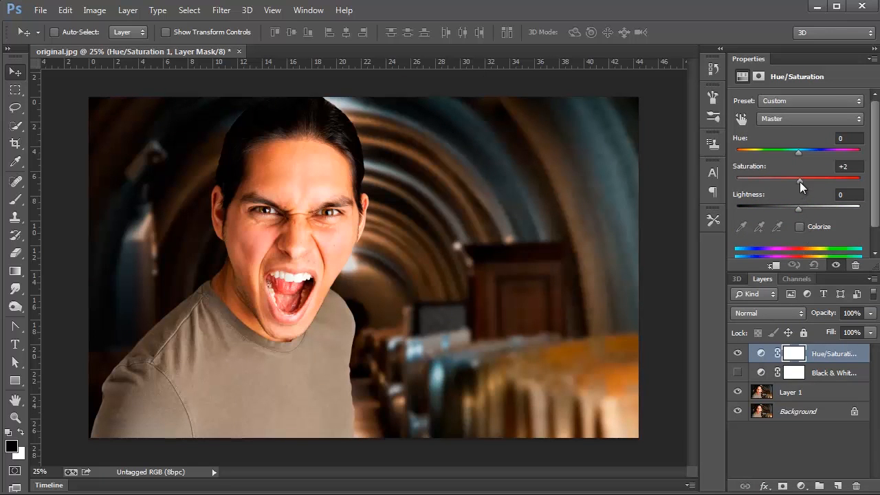
{"action": "left_click_drag", "start_coordinate": [799, 180], "coordinate": [740, 180]}
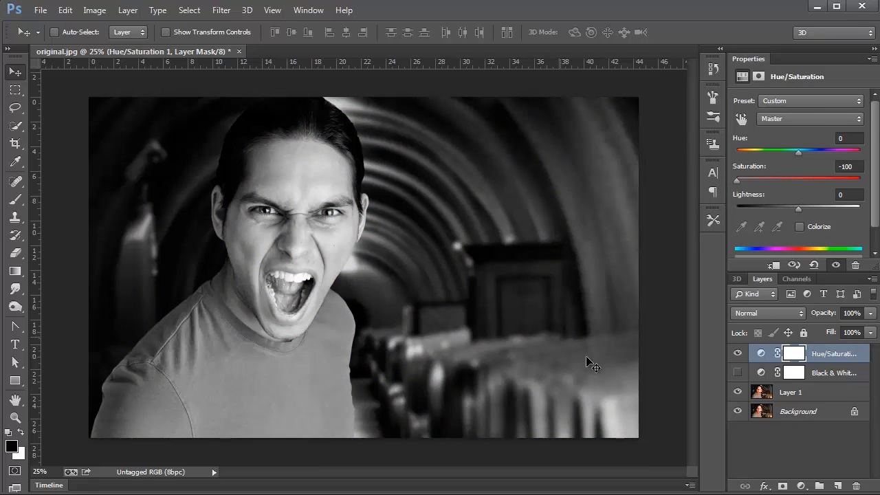
{"action": "mouse_move", "coordinate": [834, 378]}
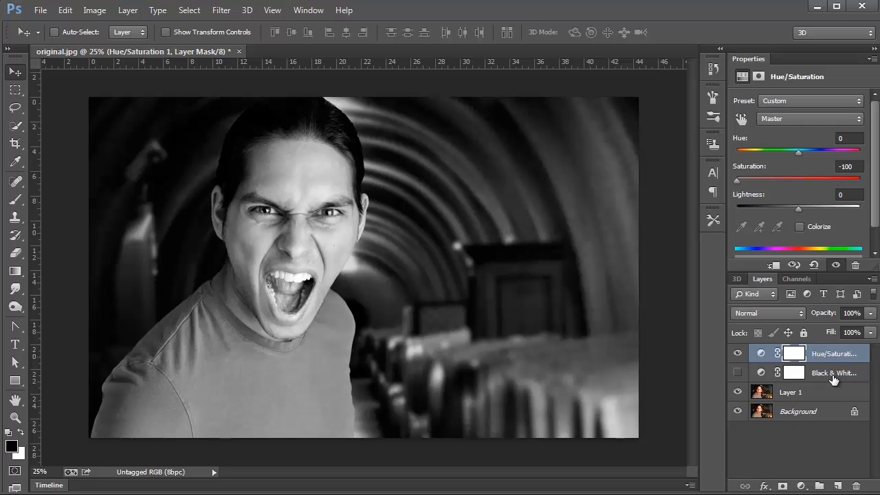
{"action": "mouse_move", "coordinate": [475, 140]}
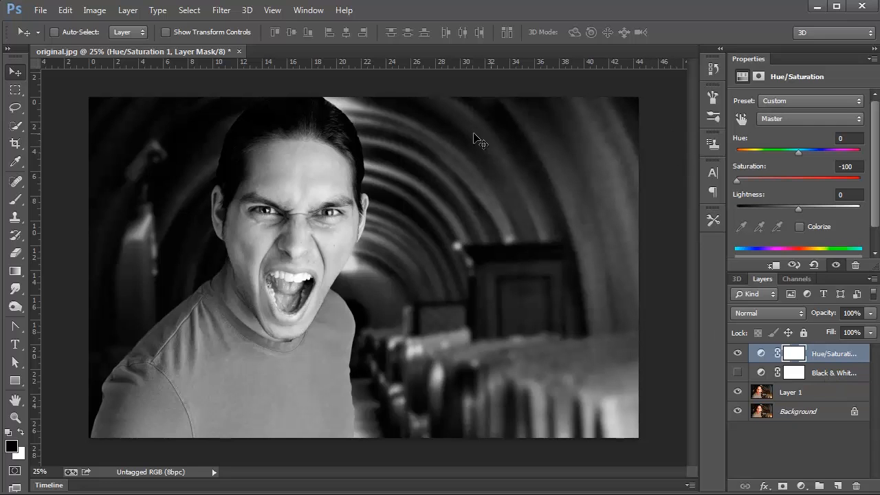
Show the History panel and snapshot the desaturated state, comparing it against the original photo.
{"action": "left_click", "coordinate": [308, 10]}
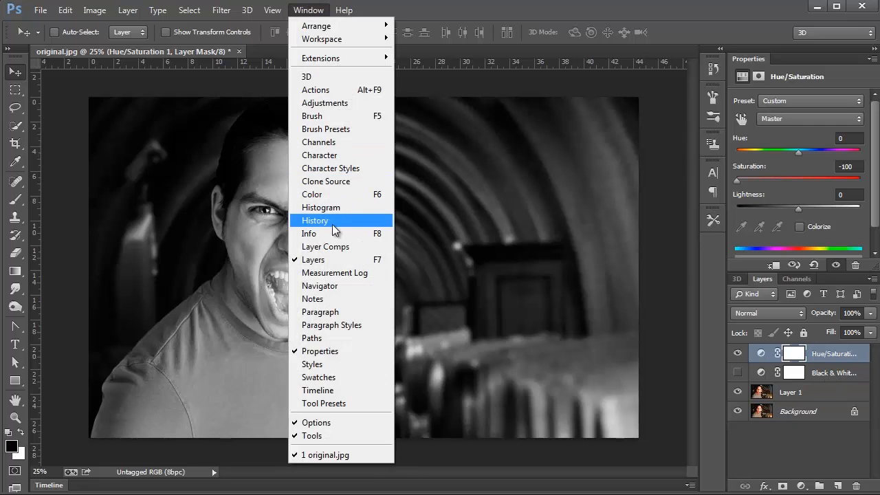
{"action": "left_click", "coordinate": [315, 220]}
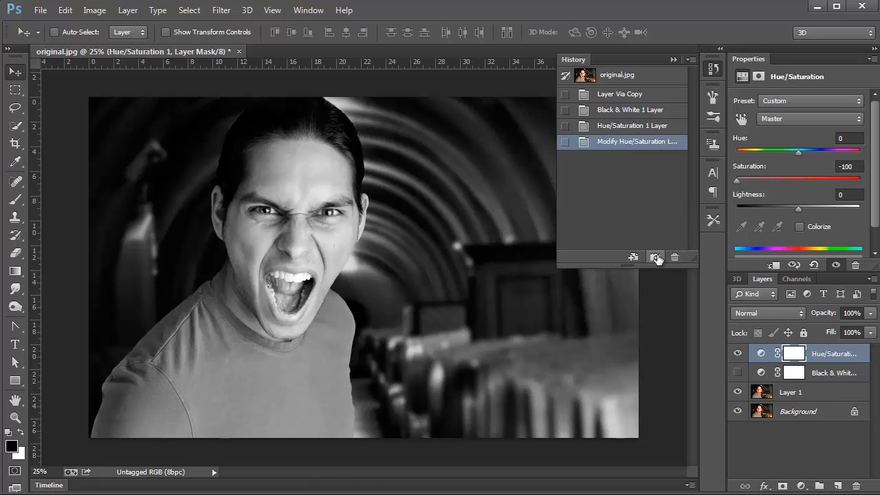
{"action": "left_click", "coordinate": [654, 257]}
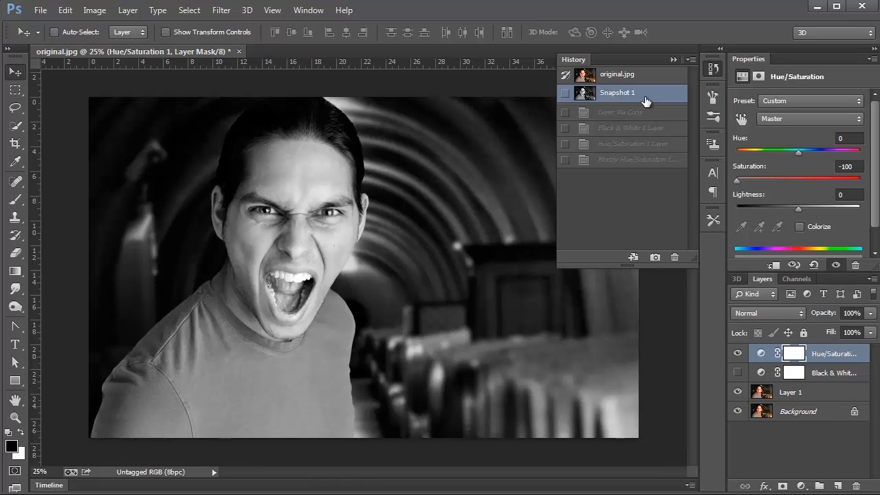
{"action": "left_click", "coordinate": [621, 74]}
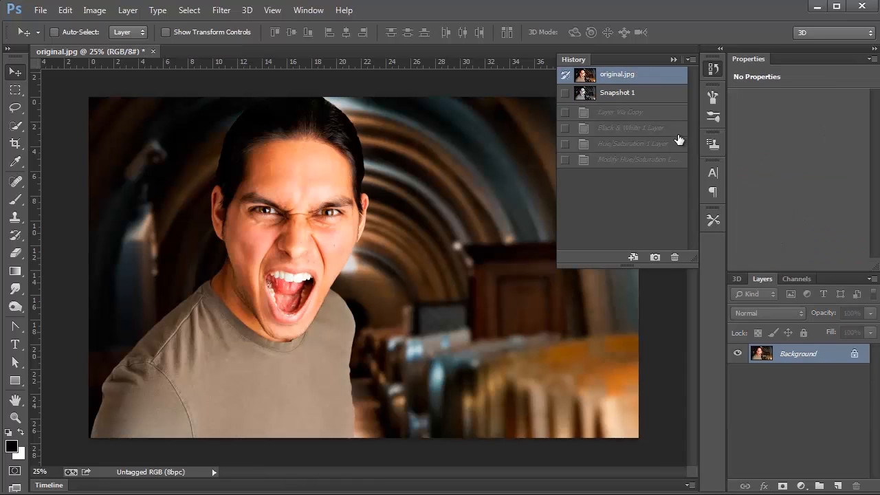
{"action": "left_click", "coordinate": [616, 93]}
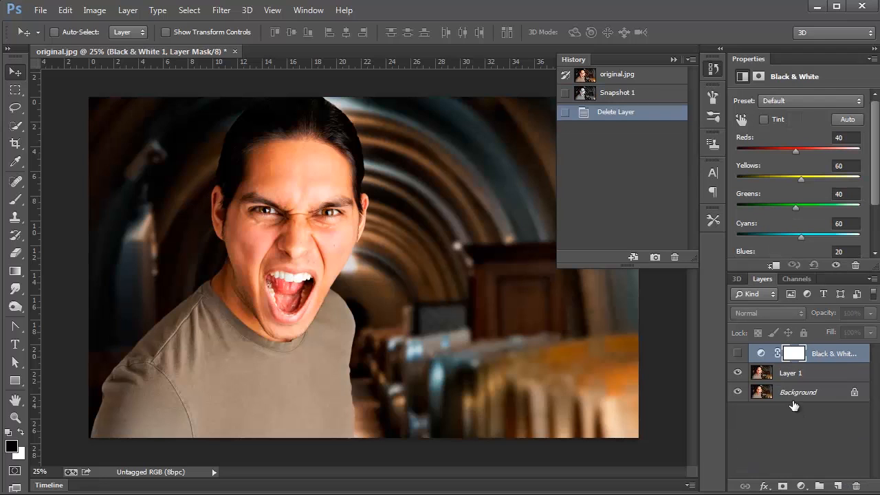
Show the Black & White adjustment instead and compare it with the saved desaturated snapshot.
{"action": "left_click", "coordinate": [737, 352]}
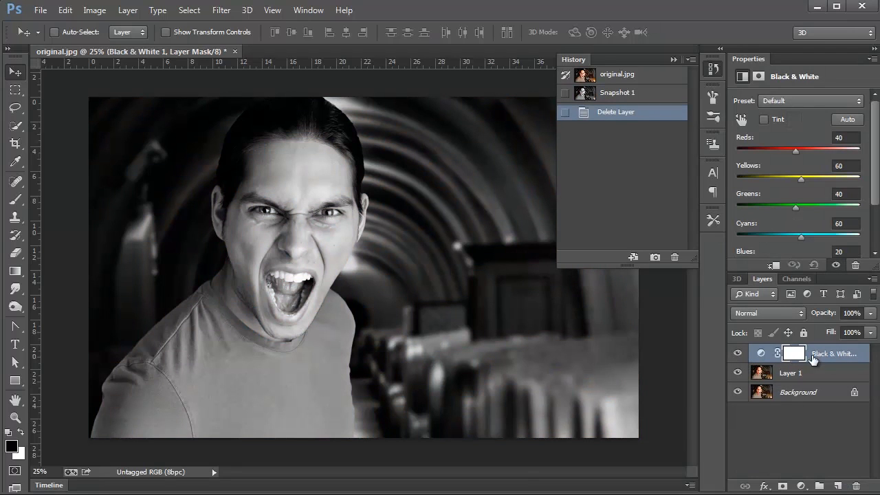
{"action": "mouse_move", "coordinate": [837, 360]}
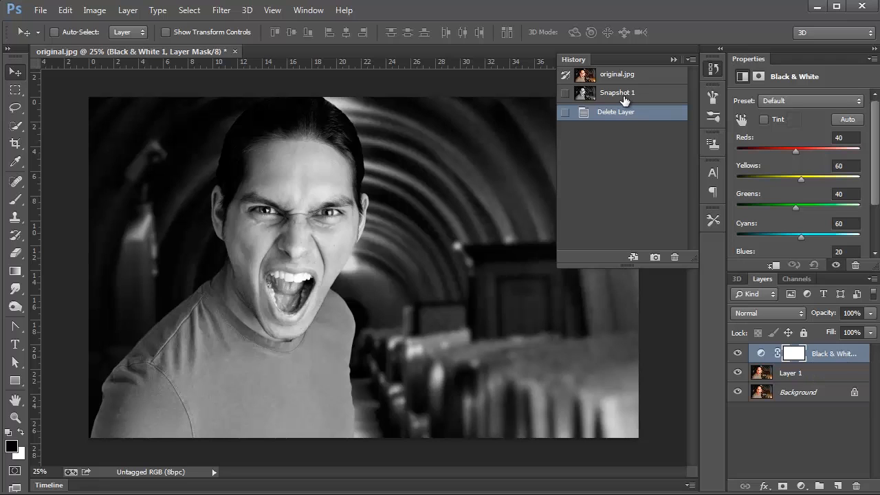
{"action": "left_click", "coordinate": [616, 92]}
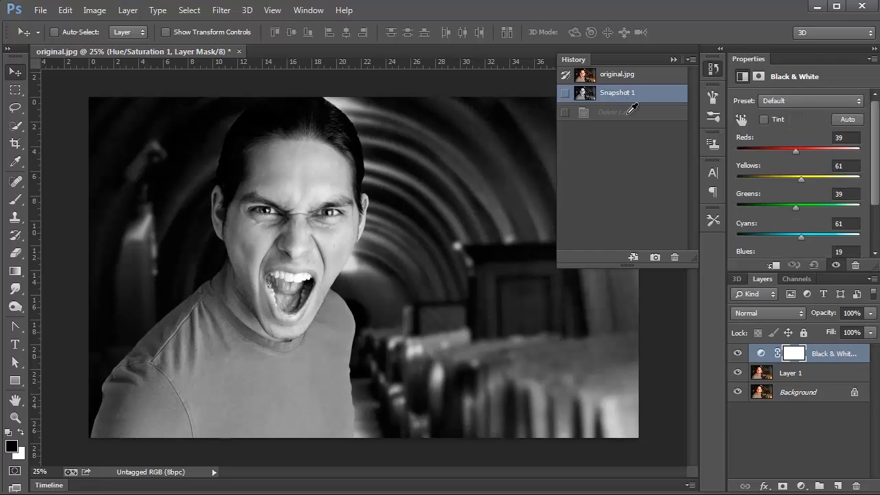
{"action": "left_click", "coordinate": [616, 111]}
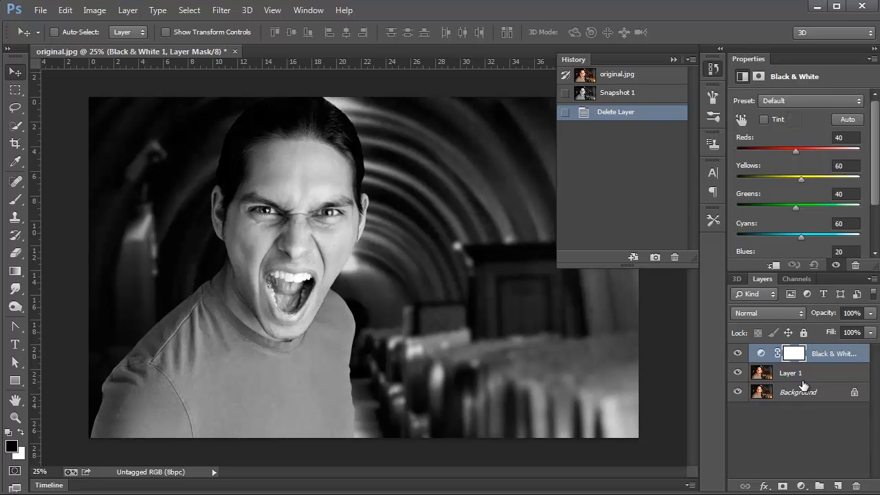
{"action": "mouse_move", "coordinate": [364, 237]}
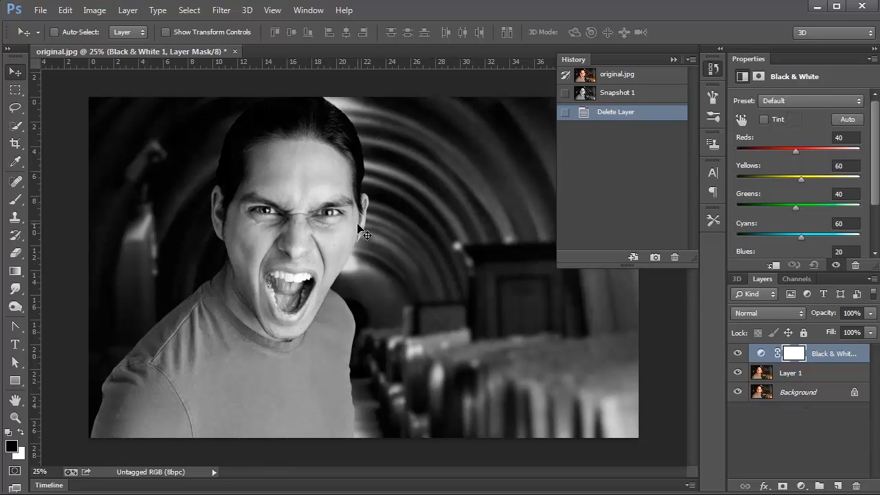
{"action": "mouse_move", "coordinate": [339, 311]}
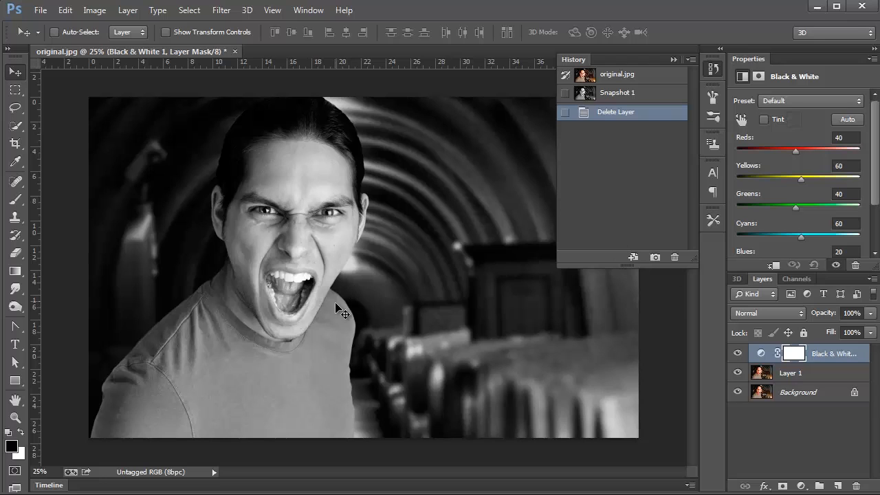
{"action": "mouse_move", "coordinate": [484, 365]}
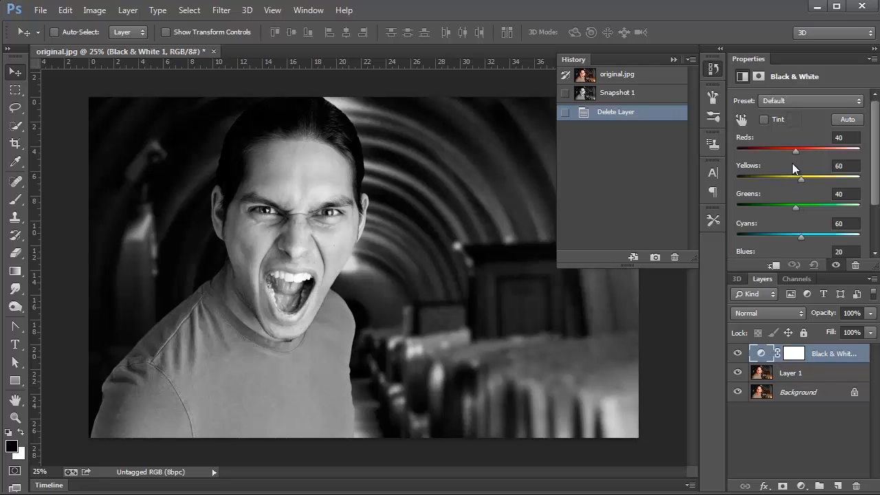
Set Black & White Reds -22, Yellows 42, Greens 25, save Snapshot 2 and compare it with Snapshot 1.
{"action": "left_click_drag", "start_coordinate": [795, 150], "coordinate": [781, 150]}
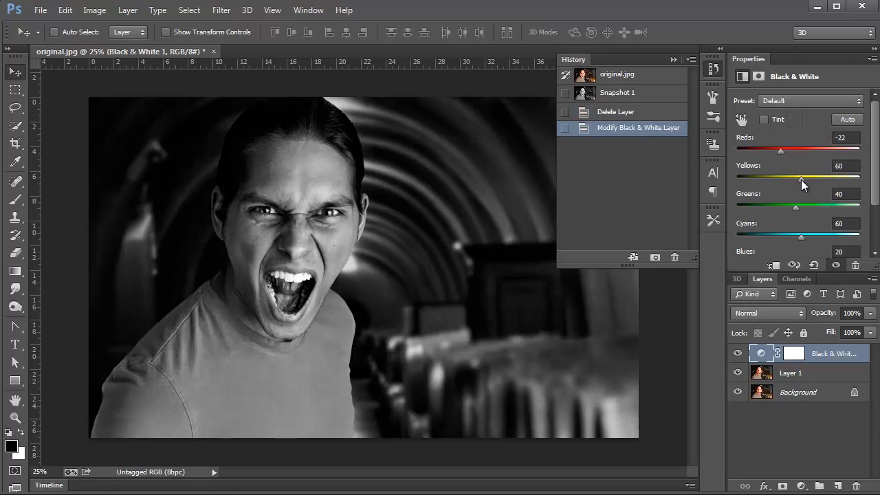
{"action": "left_click_drag", "start_coordinate": [801, 179], "coordinate": [796, 179]}
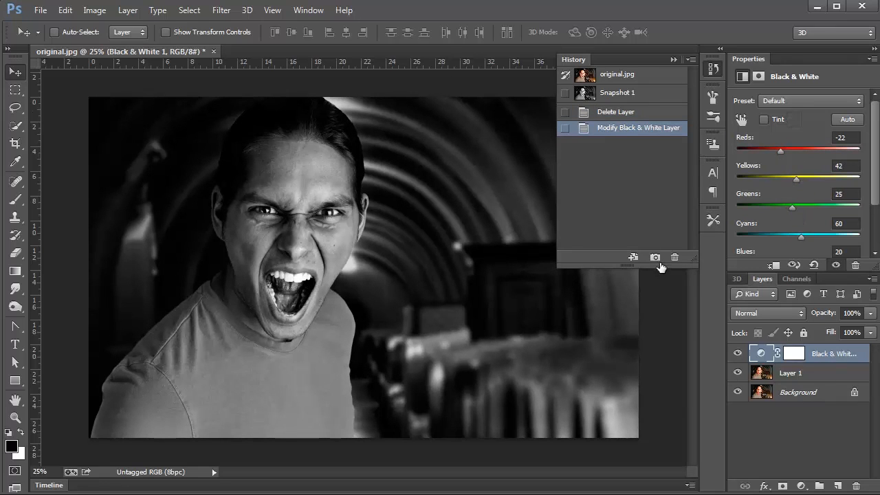
{"action": "left_click", "coordinate": [655, 257]}
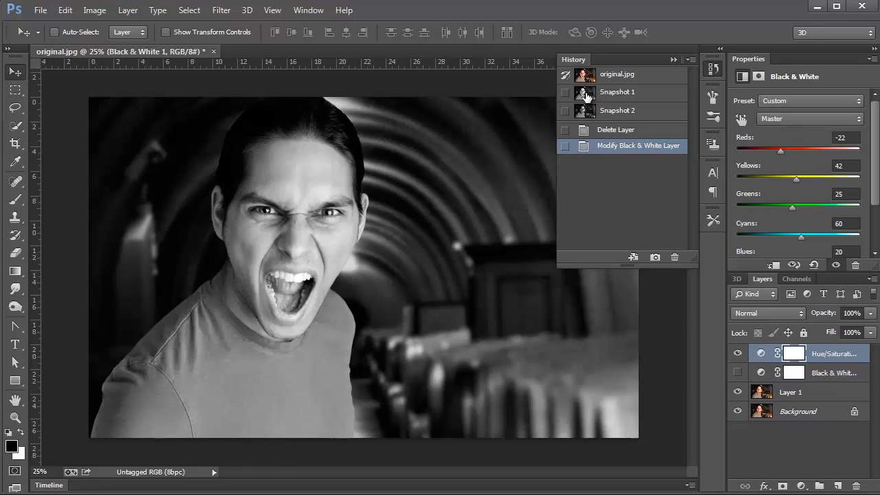
{"action": "left_click", "coordinate": [616, 91]}
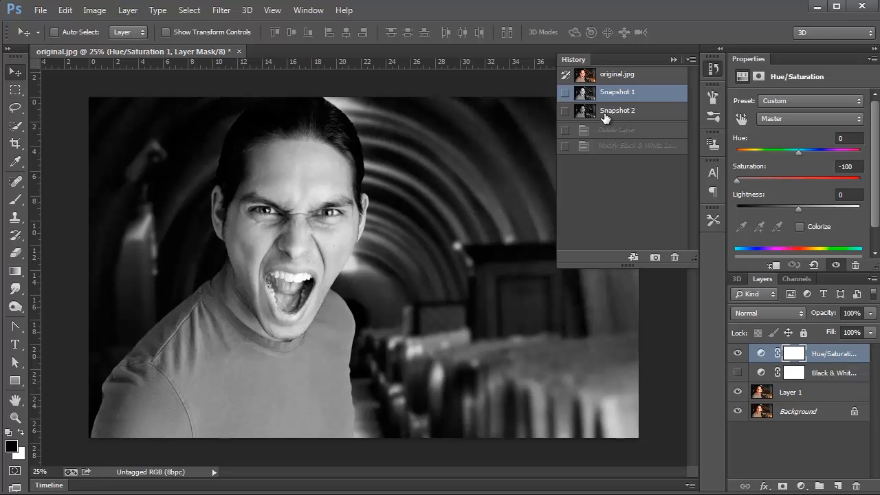
{"action": "left_click", "coordinate": [617, 111]}
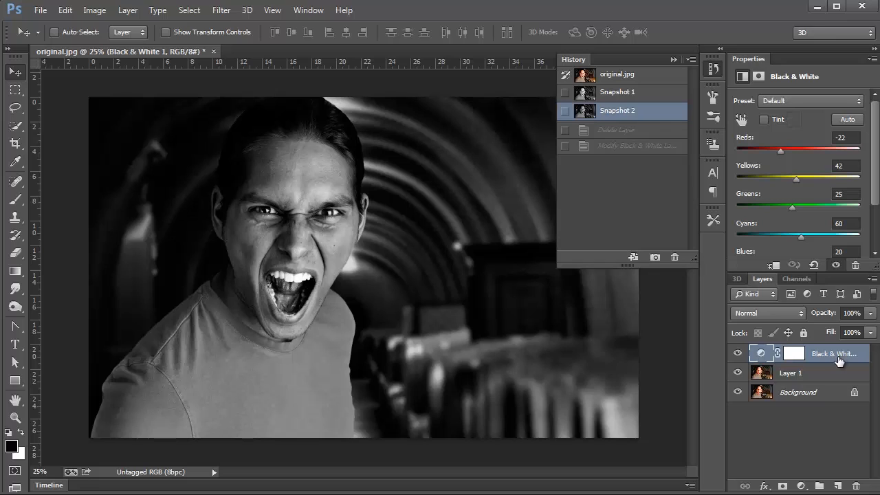
{"action": "mouse_move", "coordinate": [595, 360]}
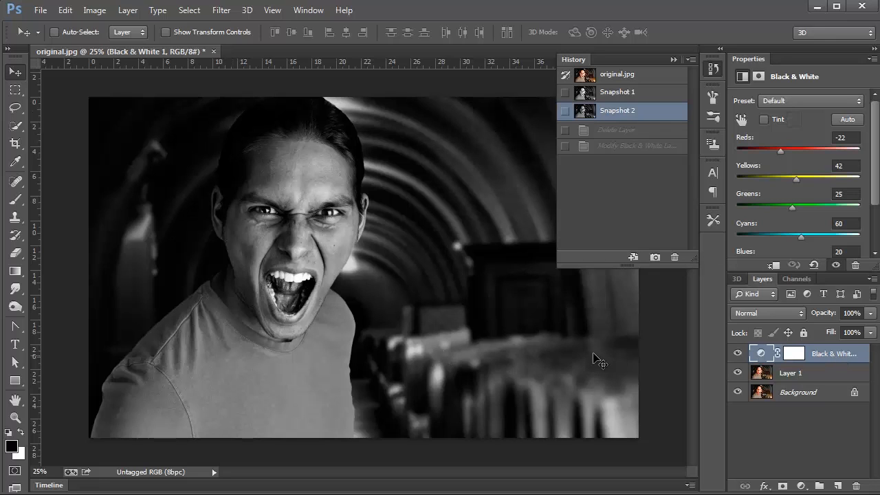
{"action": "mouse_move", "coordinate": [657, 356]}
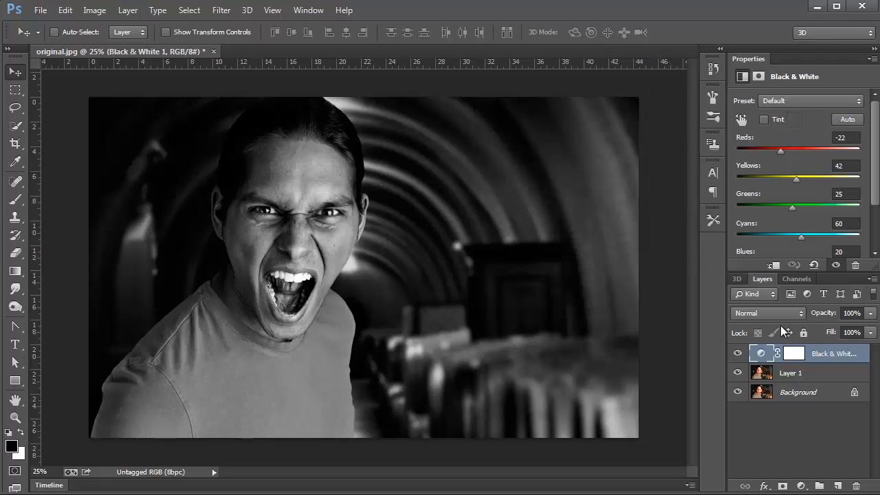
{"action": "mouse_move", "coordinate": [869, 313]}
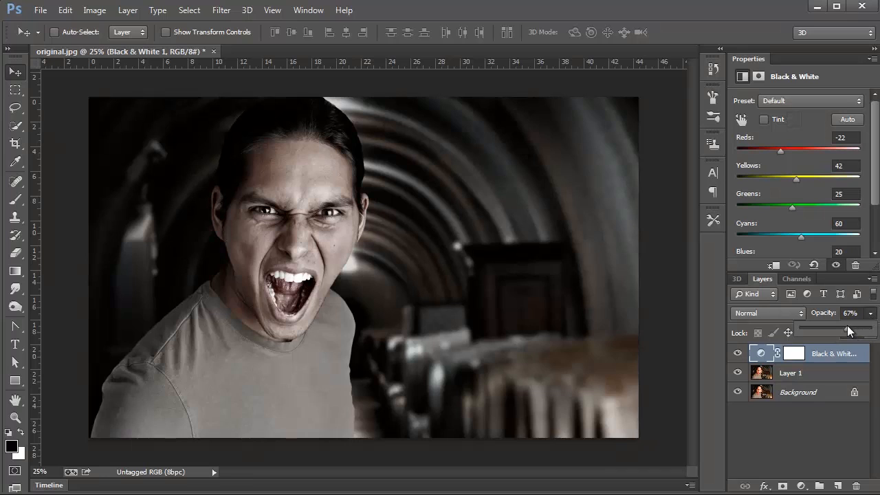
Raise the Black & White layer's opacity to about 78% for a partly desaturated portrait.
{"action": "left_click_drag", "start_coordinate": [849, 331], "coordinate": [855, 331]}
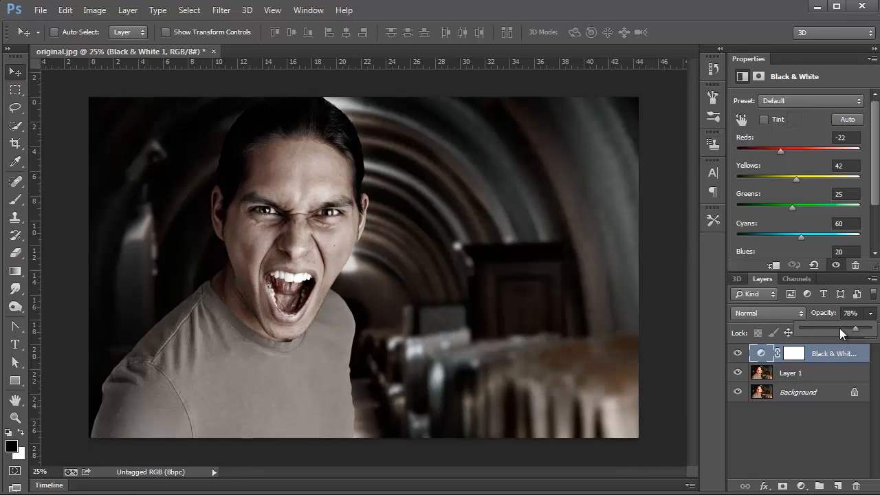
{"action": "left_click_drag", "start_coordinate": [843, 331], "coordinate": [853, 332]}
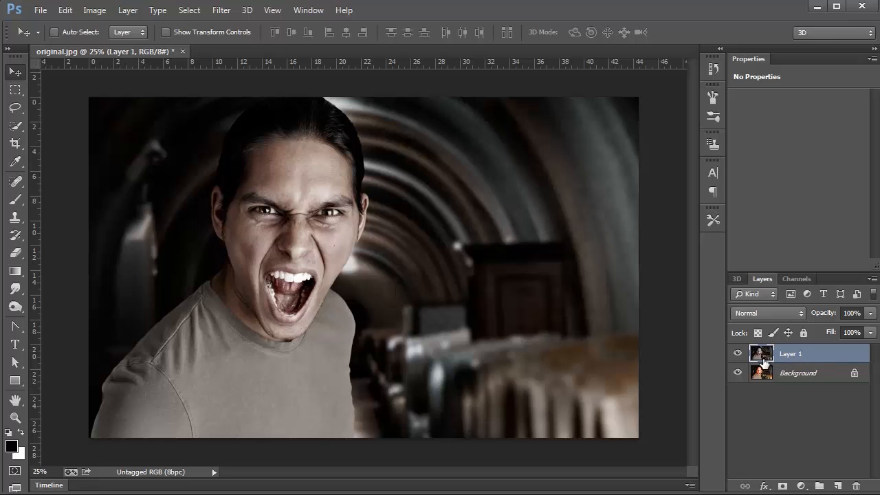
Duplicate Layer 1 with Ctrl+J and run the High Pass filter on the copy.
{"action": "double_click", "coordinate": [791, 354]}
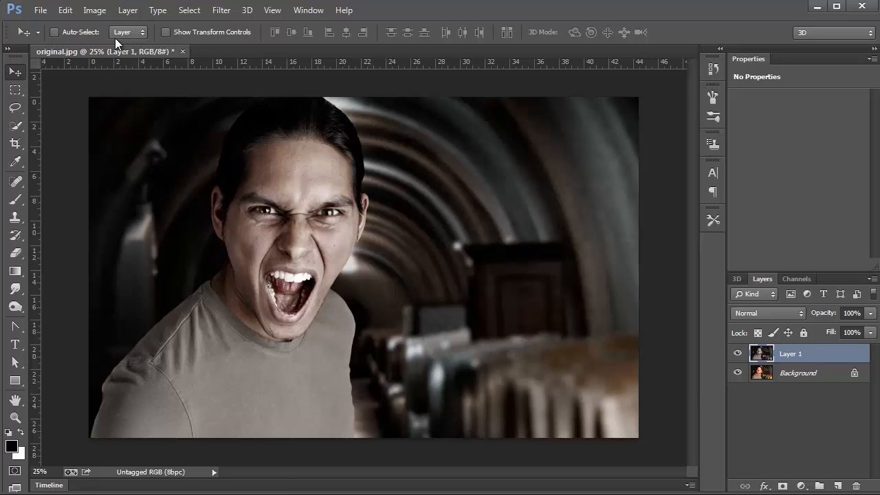
{"action": "left_click", "coordinate": [126, 9]}
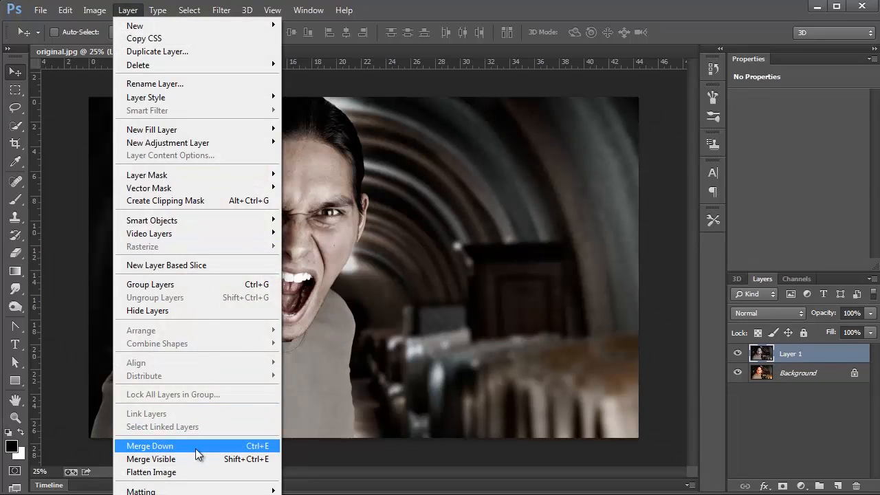
{"action": "left_click", "coordinate": [148, 445]}
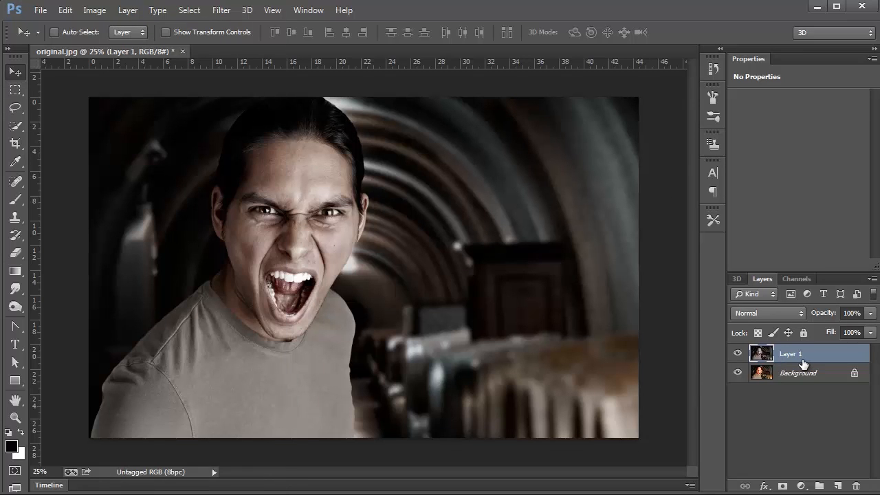
{"action": "key", "text": "Ctrl+J"}
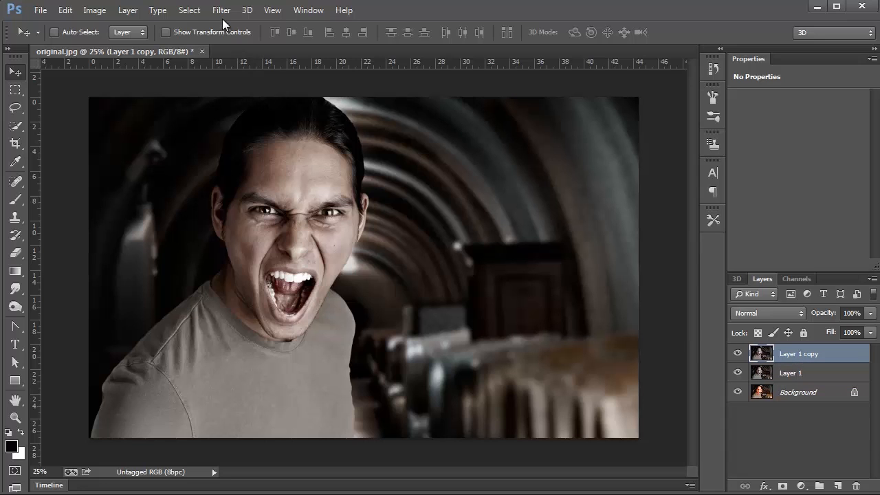
{"action": "left_click", "coordinate": [222, 11]}
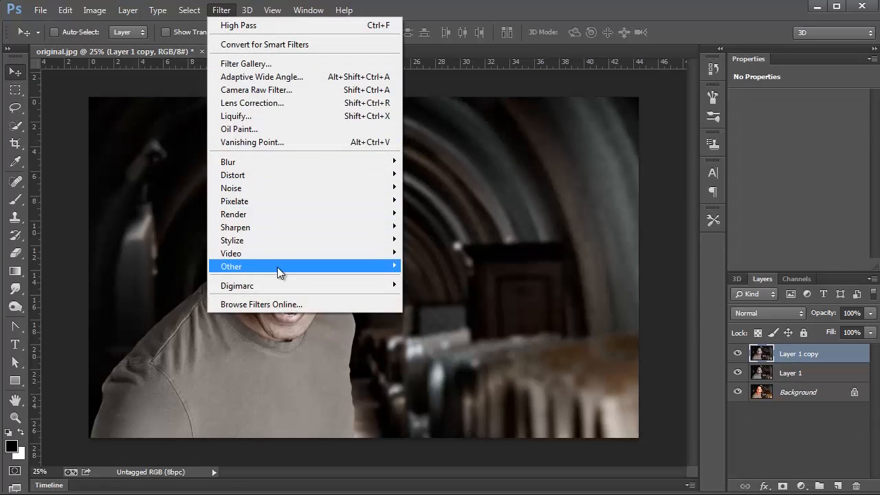
{"action": "mouse_move", "coordinate": [440, 280]}
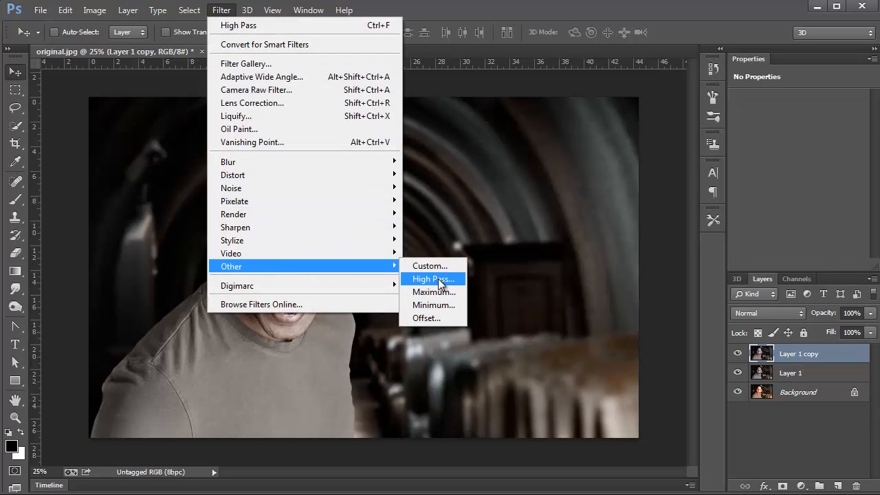
{"action": "left_click", "coordinate": [432, 278]}
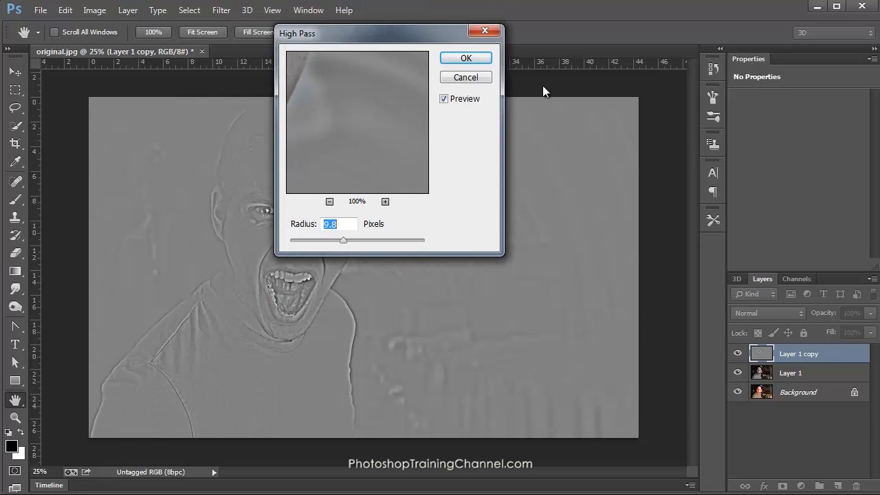
{"action": "left_click_drag", "start_coordinate": [388, 33], "coordinate": [737, 117]}
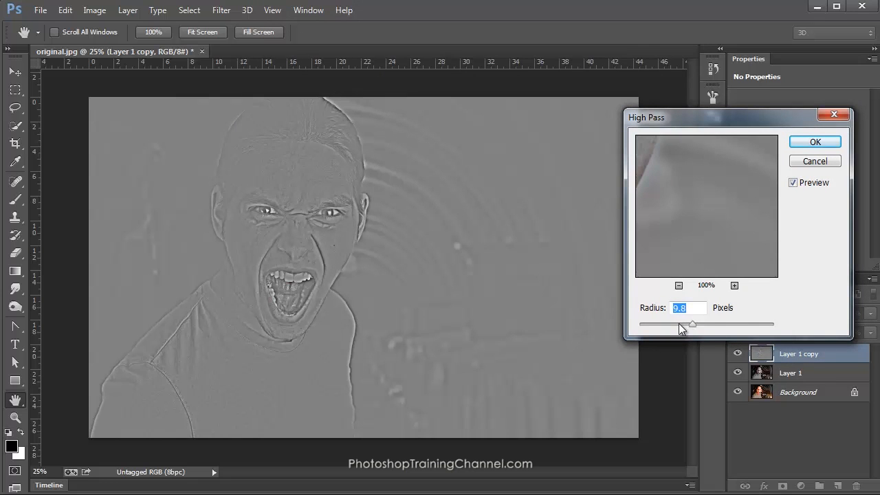
Experiment with the High Pass radius and confirm a small value around 1.3 pixels.
{"action": "left_click_drag", "start_coordinate": [693, 325], "coordinate": [747, 324]}
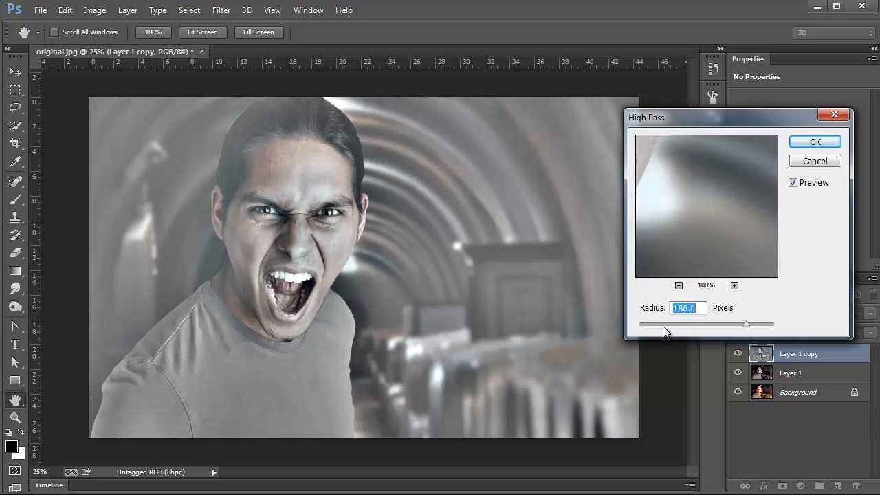
{"action": "left_click_drag", "start_coordinate": [745, 324], "coordinate": [690, 325]}
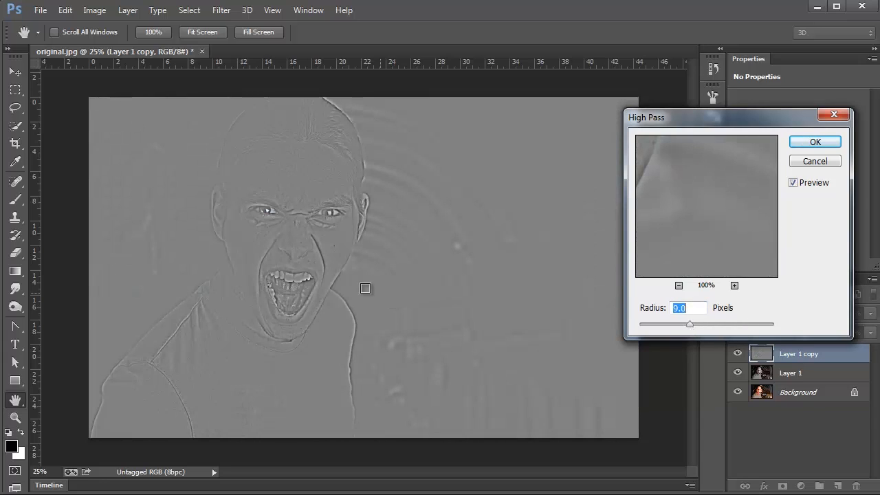
{"action": "mouse_move", "coordinate": [294, 186]}
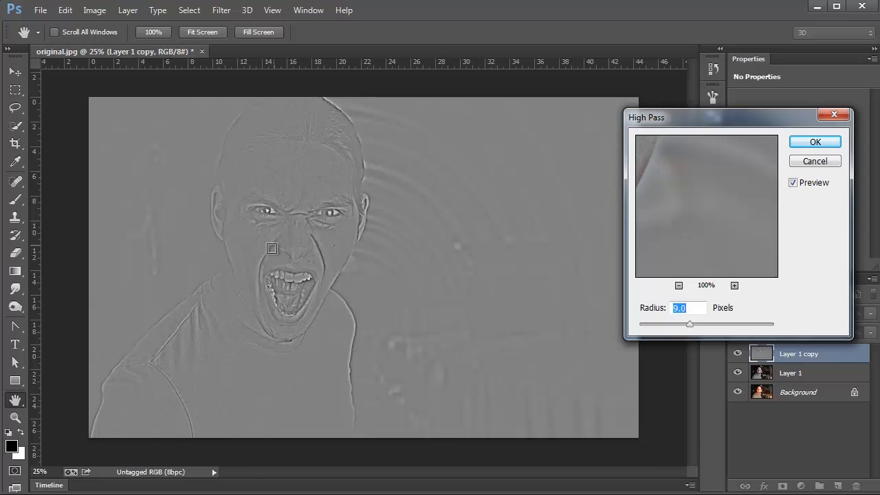
{"action": "left_click_drag", "start_coordinate": [691, 324], "coordinate": [647, 324]}
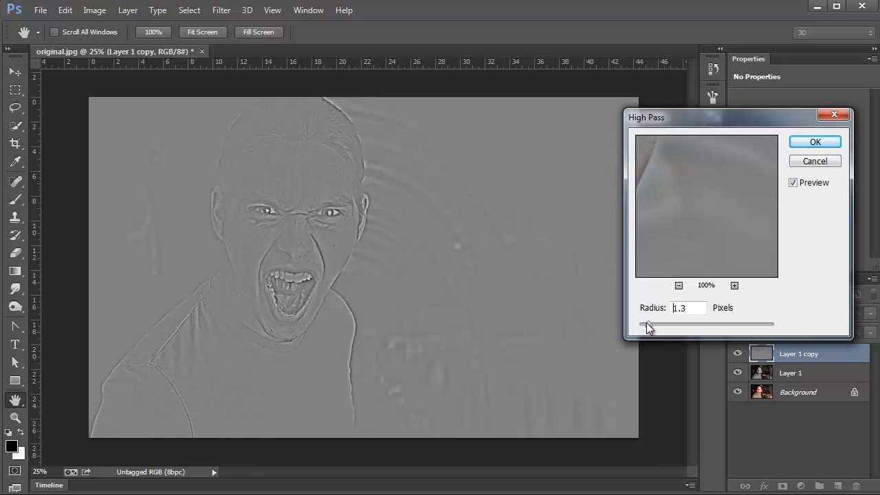
{"action": "left_click_drag", "start_coordinate": [652, 325], "coordinate": [646, 325]}
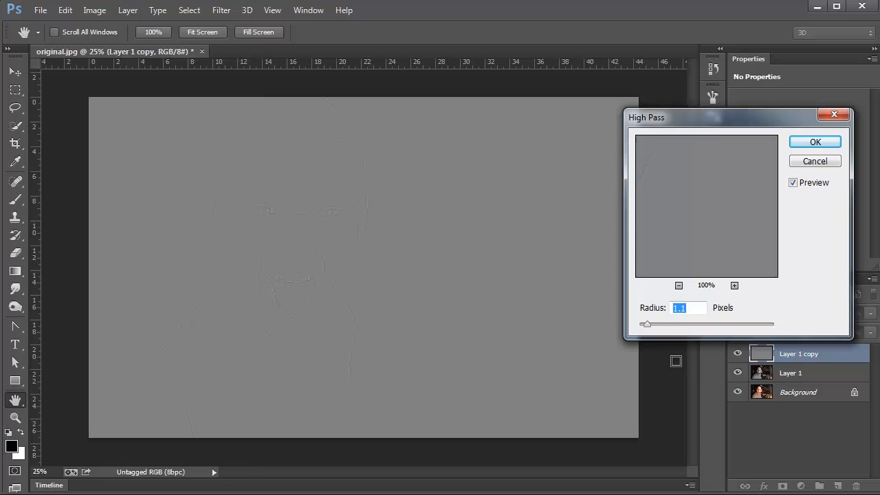
{"action": "left_click_drag", "start_coordinate": [646, 325], "coordinate": [682, 324]}
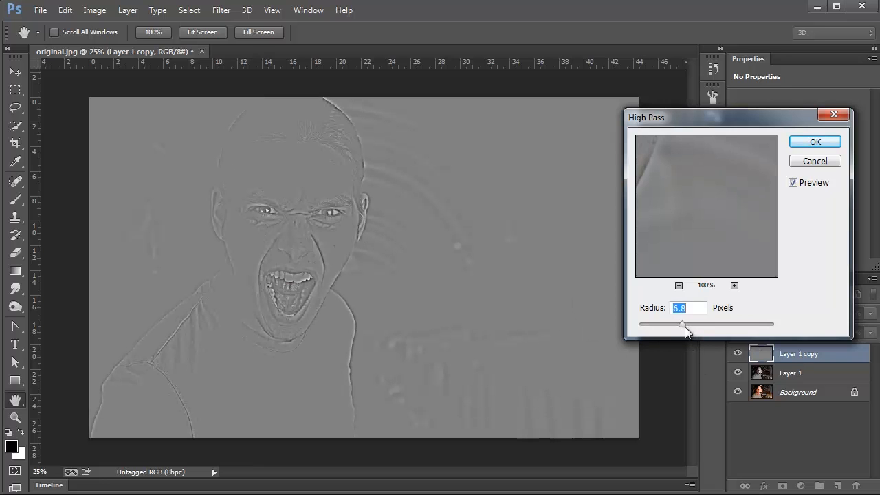
{"action": "left_click_drag", "start_coordinate": [682, 324], "coordinate": [696, 324]}
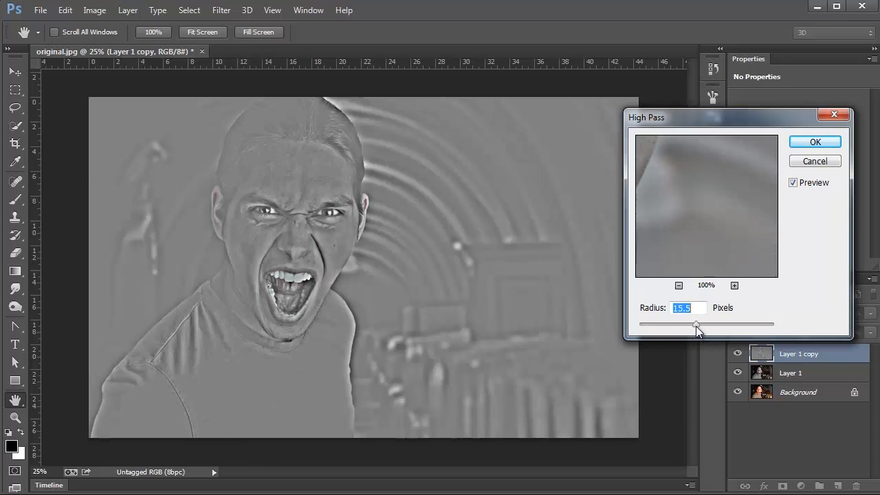
{"action": "left_click_drag", "start_coordinate": [696, 324], "coordinate": [681, 324]}
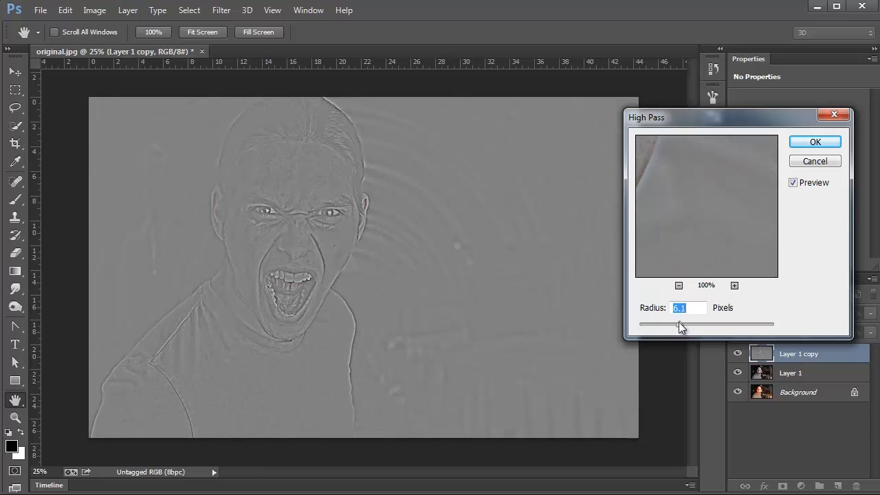
{"action": "mouse_move", "coordinate": [806, 145]}
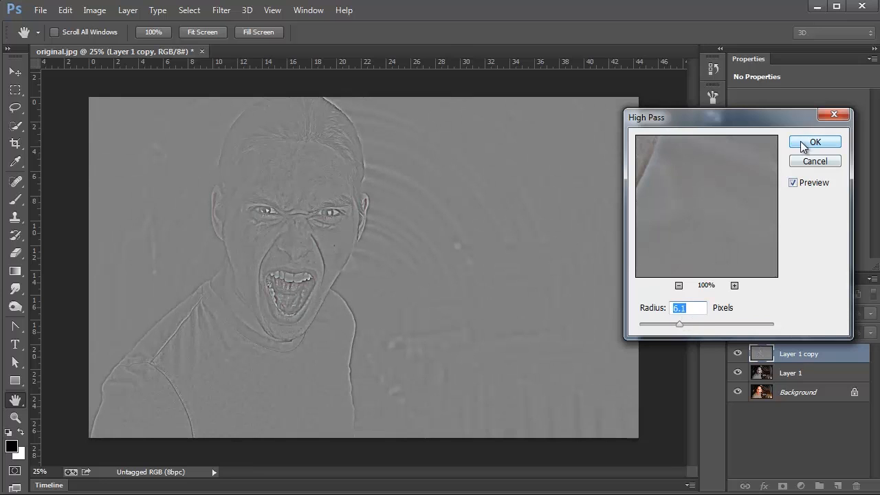
{"action": "left_click", "coordinate": [814, 142]}
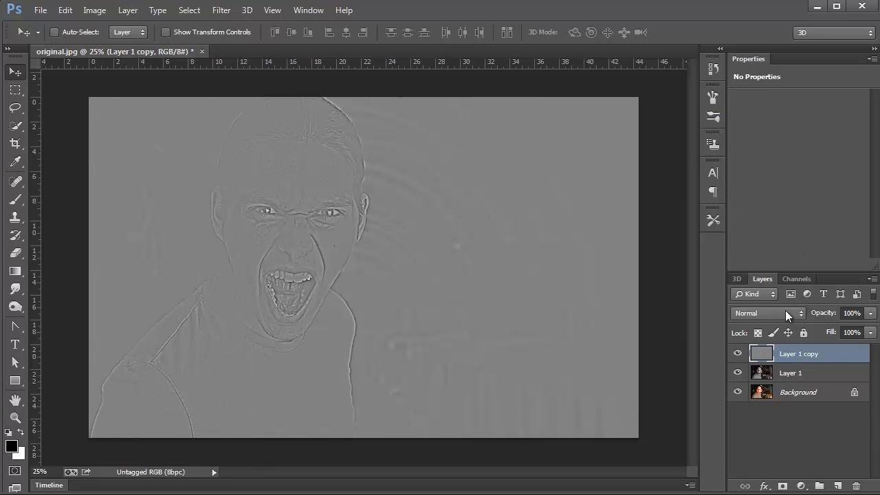
Blend the High Pass copy in Overlay and toggle its visibility to compare the sharpening.
{"action": "left_click", "coordinate": [767, 313]}
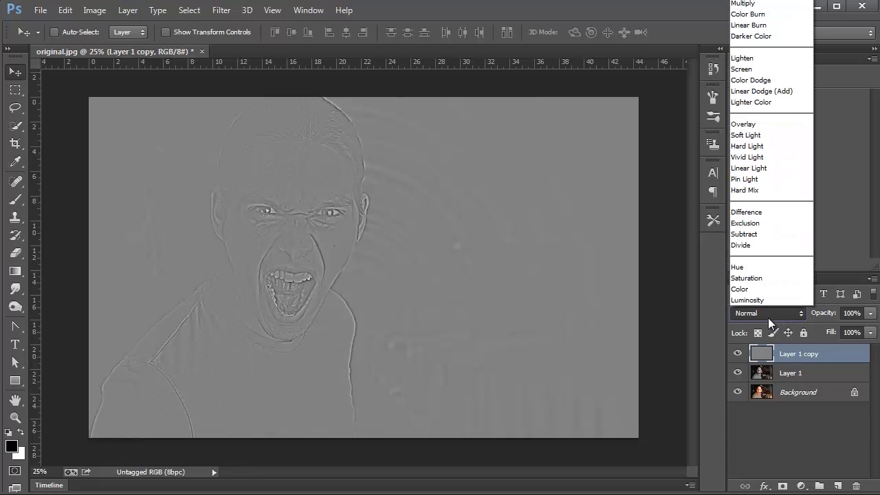
{"action": "mouse_move", "coordinate": [766, 127]}
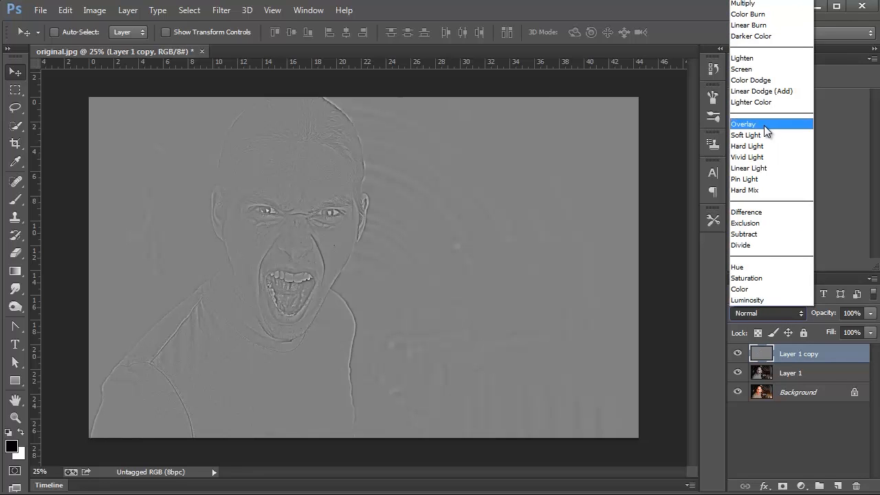
{"action": "left_click", "coordinate": [742, 124]}
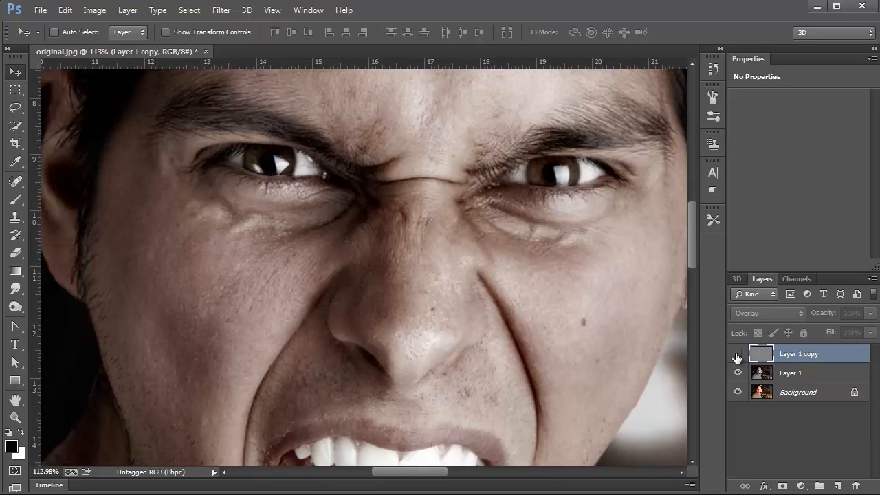
{"action": "left_click", "coordinate": [737, 354]}
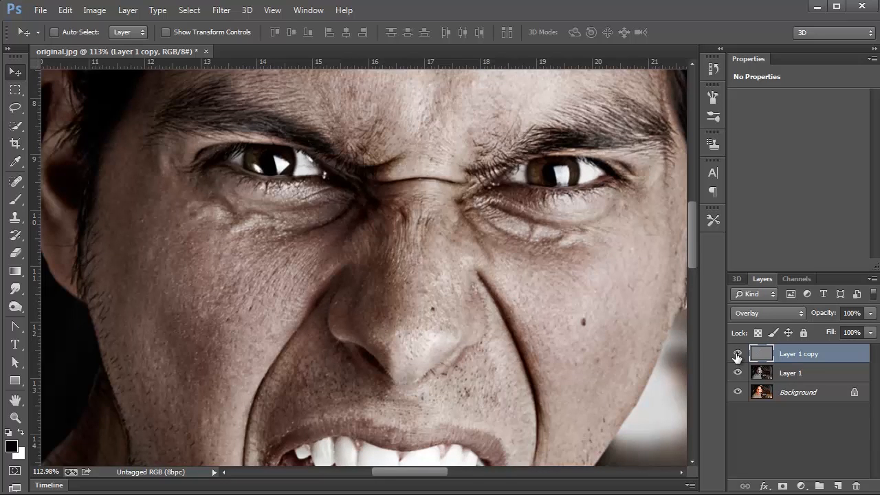
{"action": "left_click", "coordinate": [737, 355]}
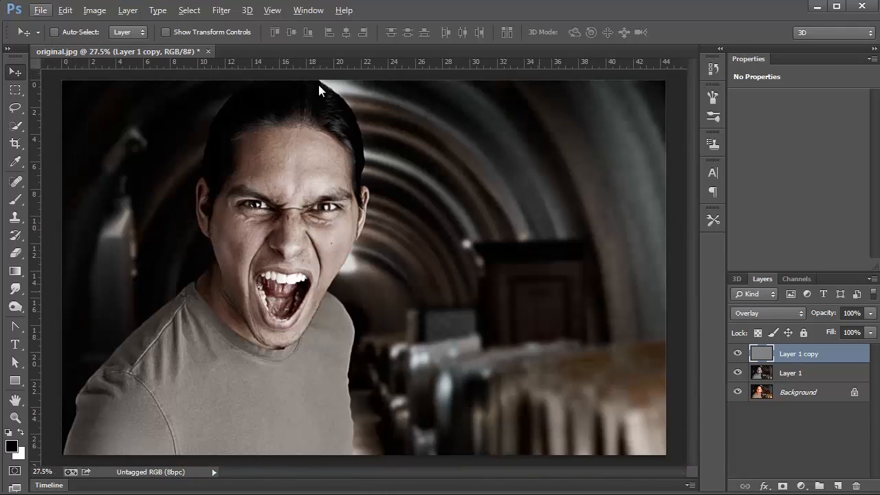
{"action": "left_click", "coordinate": [737, 353]}
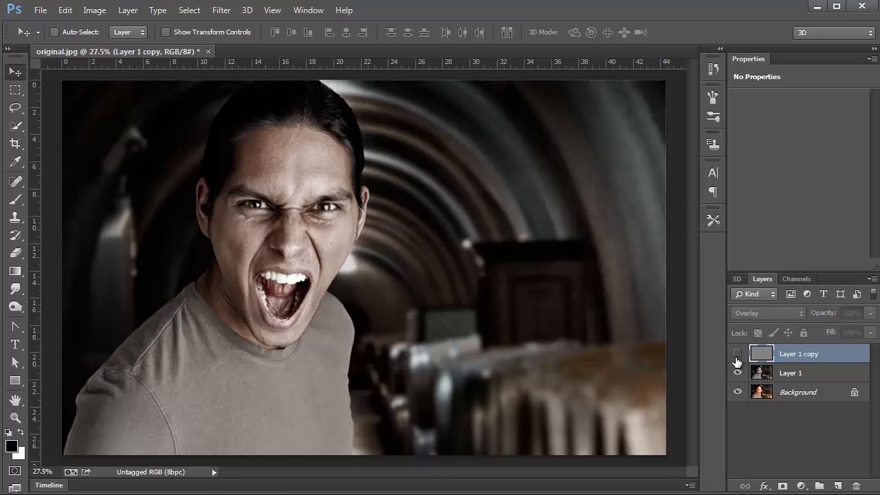
{"action": "left_click", "coordinate": [737, 353]}
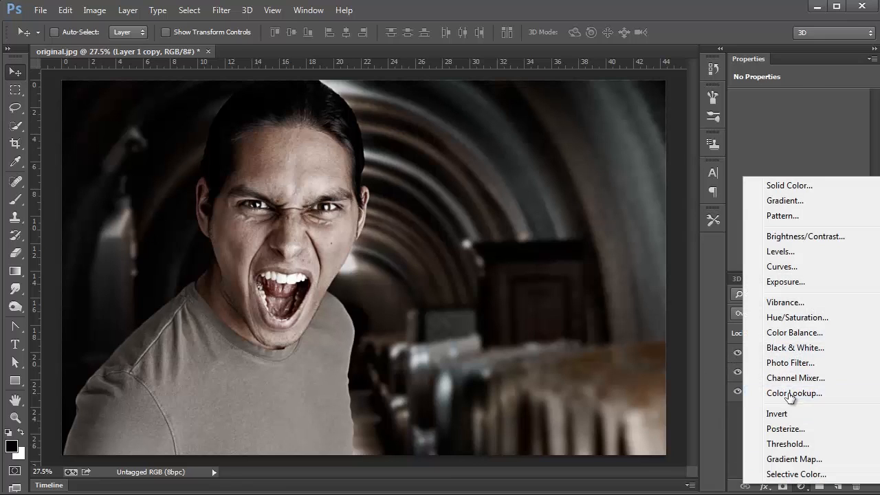
Add a Color Lookup with TealOrangePlusContrast.3DL and toggle Group 1 to compare against the original.
{"action": "left_click", "coordinate": [794, 393]}
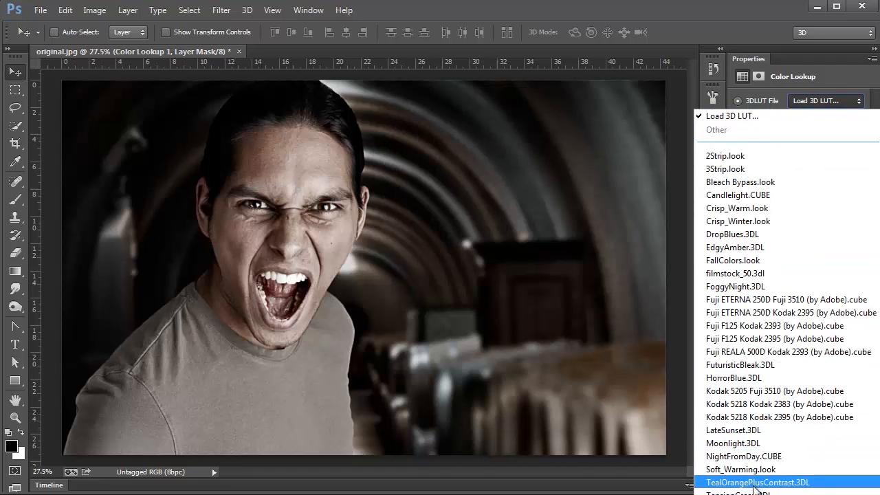
{"action": "left_click", "coordinate": [770, 483]}
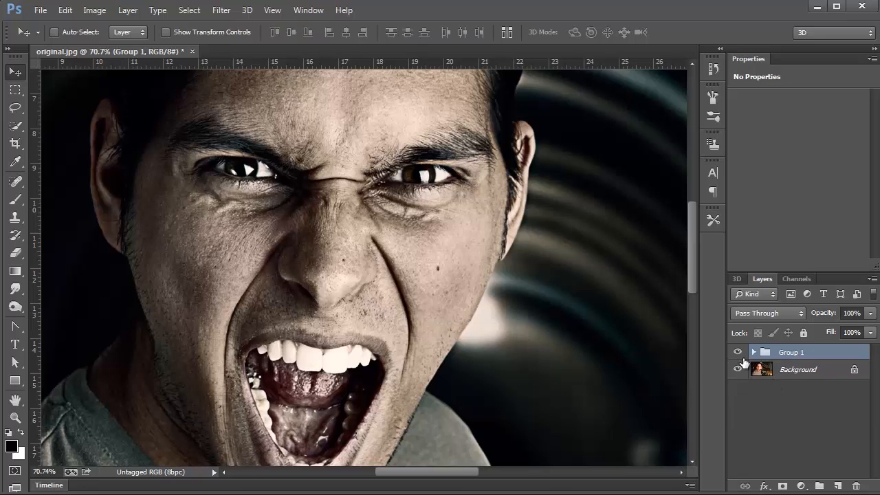
{"action": "left_click", "coordinate": [737, 352]}
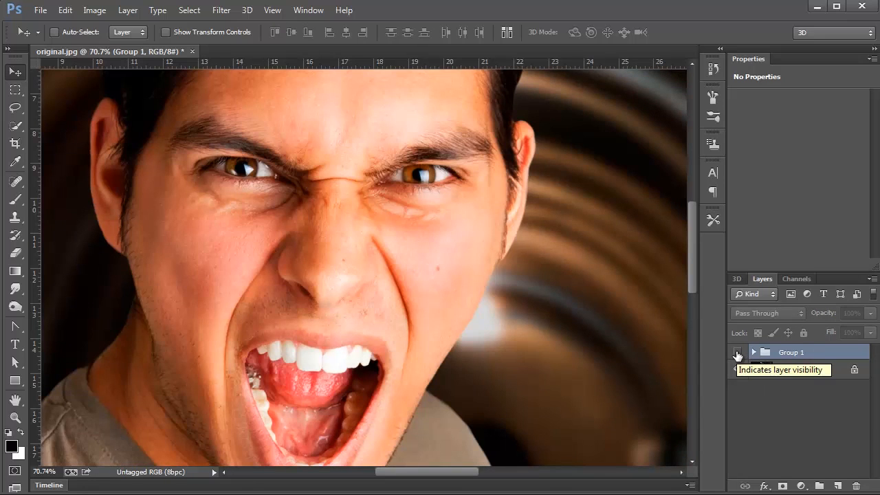
{"action": "left_click", "coordinate": [737, 352]}
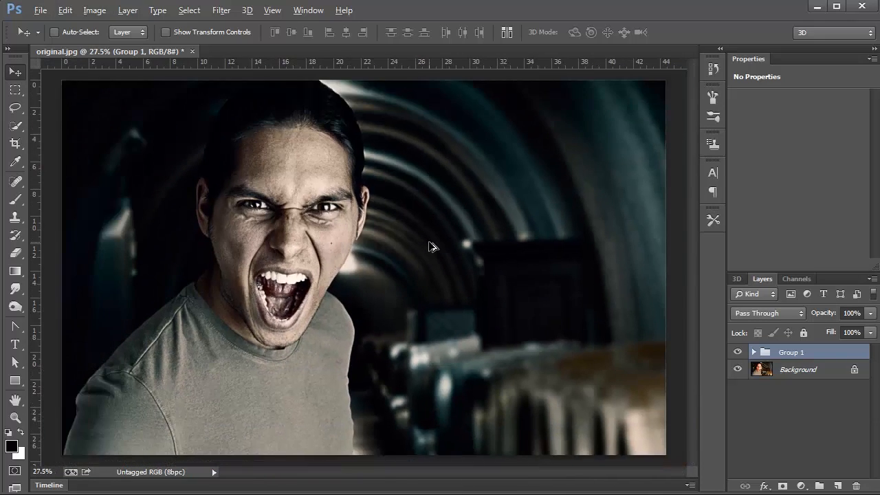
{"action": "left_click", "coordinate": [753, 352]}
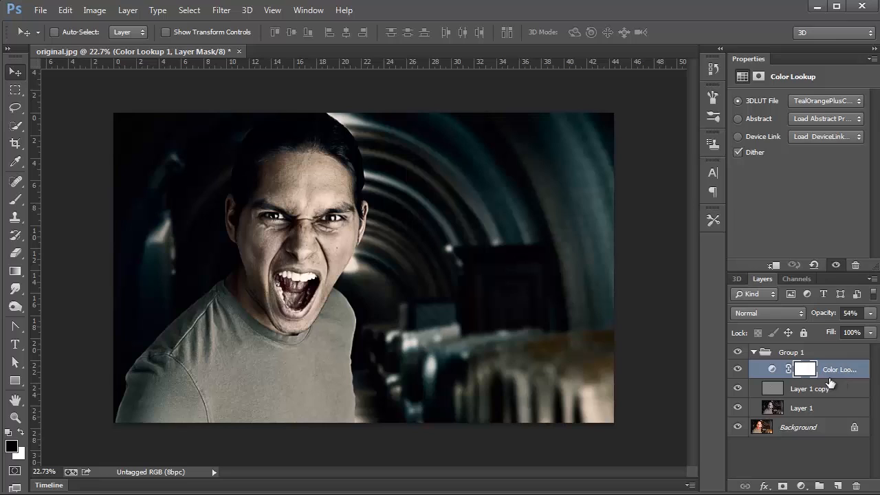
{"action": "mouse_move", "coordinate": [754, 353]}
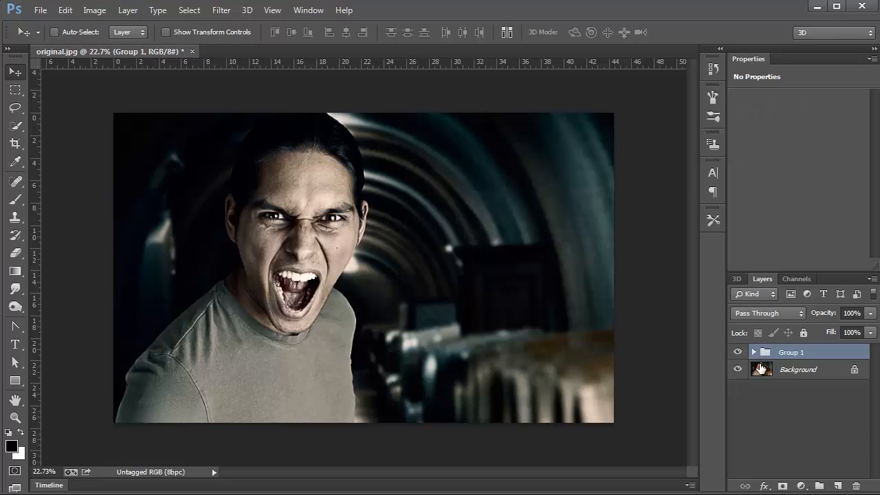
Duplicate Group 1, hide the original, and expand Group 1 copy to target its top layer.
{"action": "left_click", "coordinate": [798, 368]}
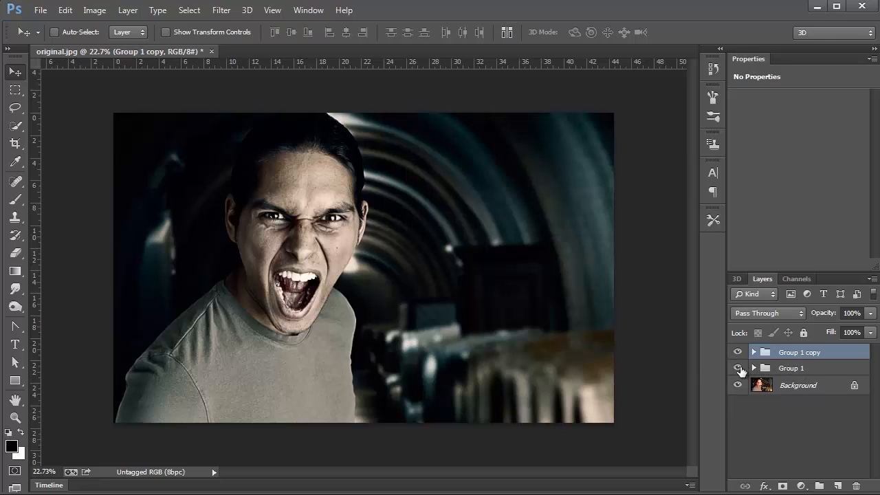
{"action": "left_click", "coordinate": [754, 352]}
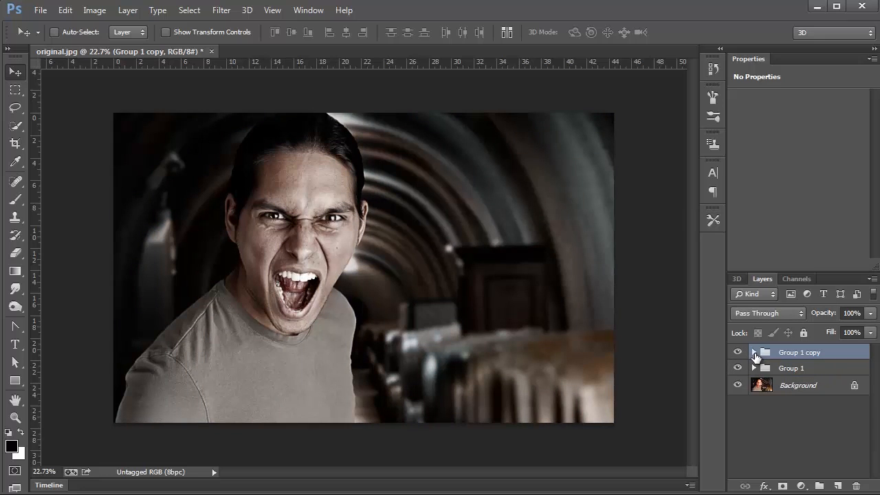
{"action": "left_click", "coordinate": [754, 352]}
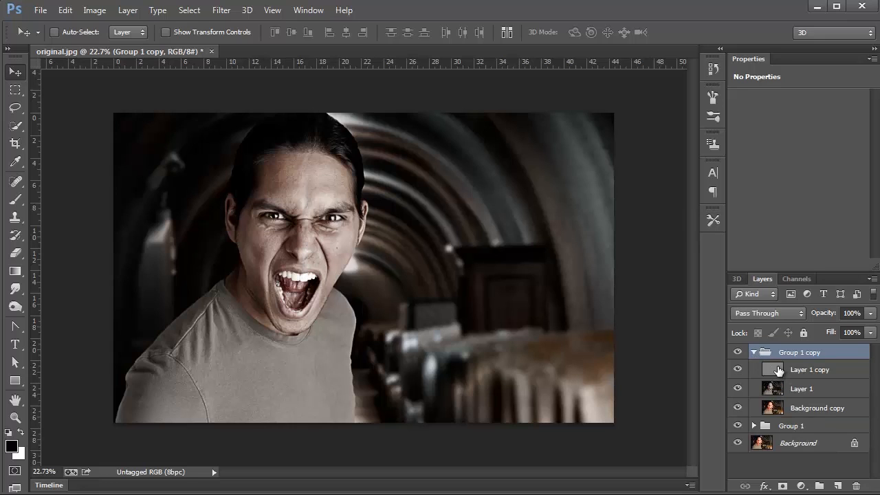
{"action": "left_click", "coordinate": [809, 368]}
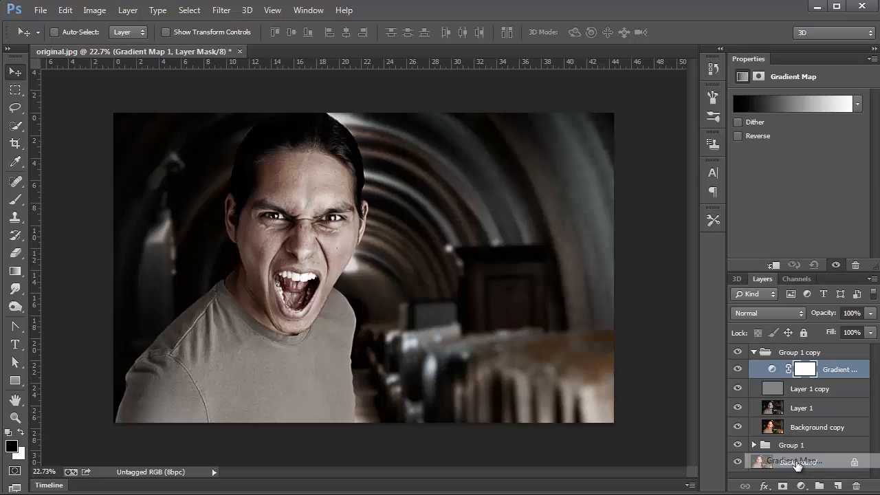
Blend the Gradient Map in Soft Light at 62% opacity and go into its gradient settings.
{"action": "left_click", "coordinate": [768, 313]}
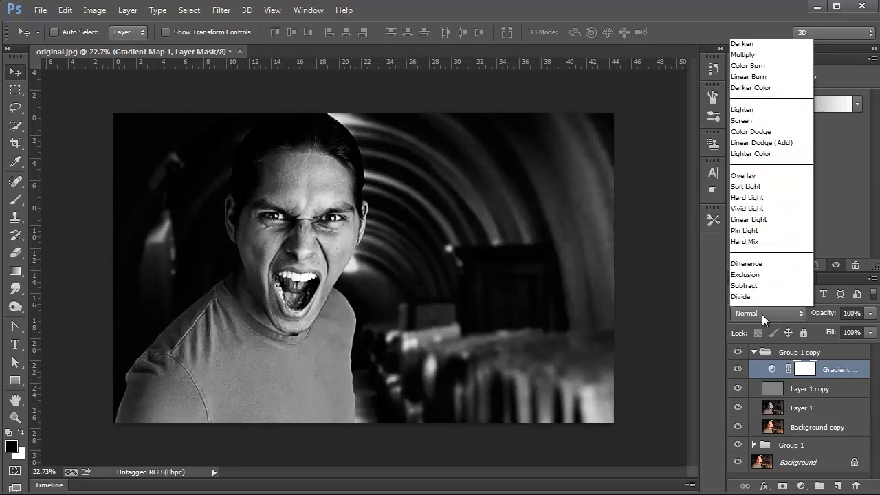
{"action": "left_click", "coordinate": [745, 187]}
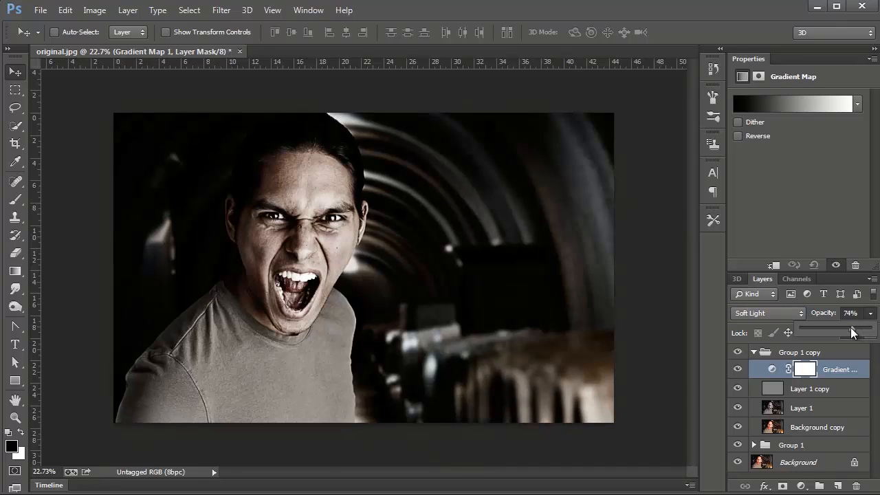
{"action": "left_click_drag", "start_coordinate": [853, 333], "coordinate": [846, 332]}
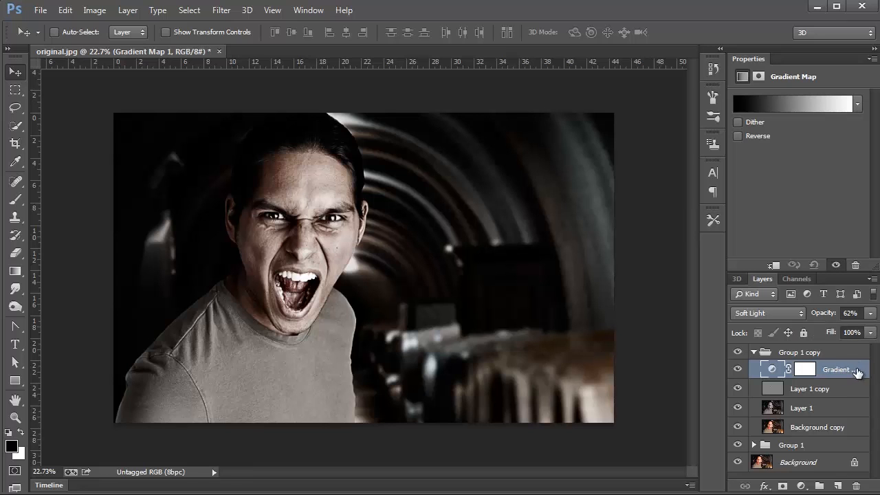
{"action": "left_click", "coordinate": [795, 105]}
{"action": "type", "text": "1f39"}
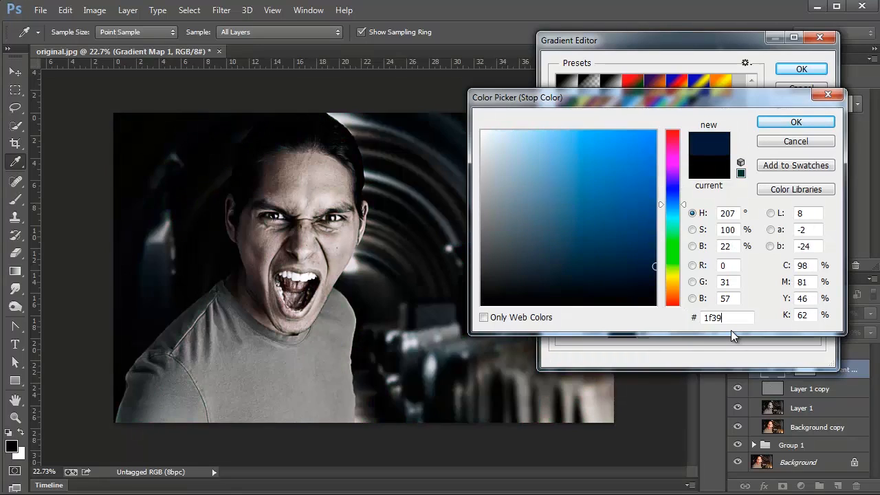
Set the gradient's shadow stop to dark teal #1f3946 and highlight stop to warm cream #e8cc7f.
{"action": "left_click", "coordinate": [578, 257]}
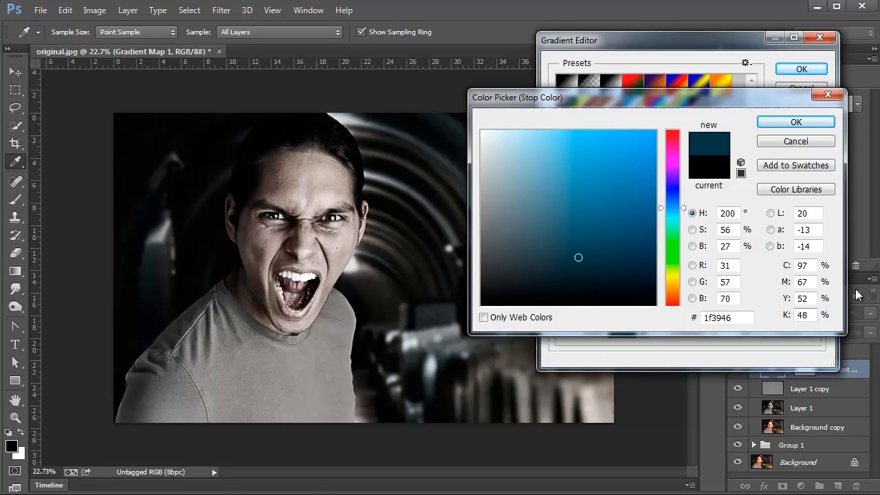
{"action": "left_click", "coordinate": [795, 121]}
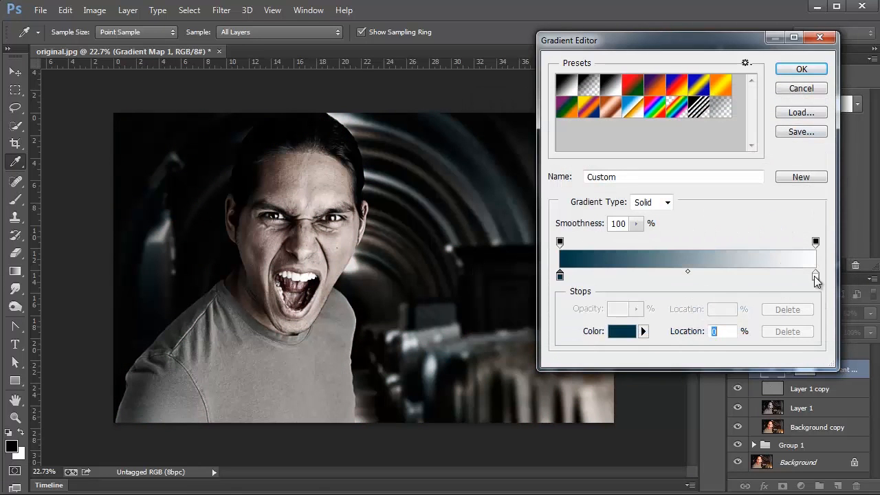
{"action": "left_click", "coordinate": [623, 332]}
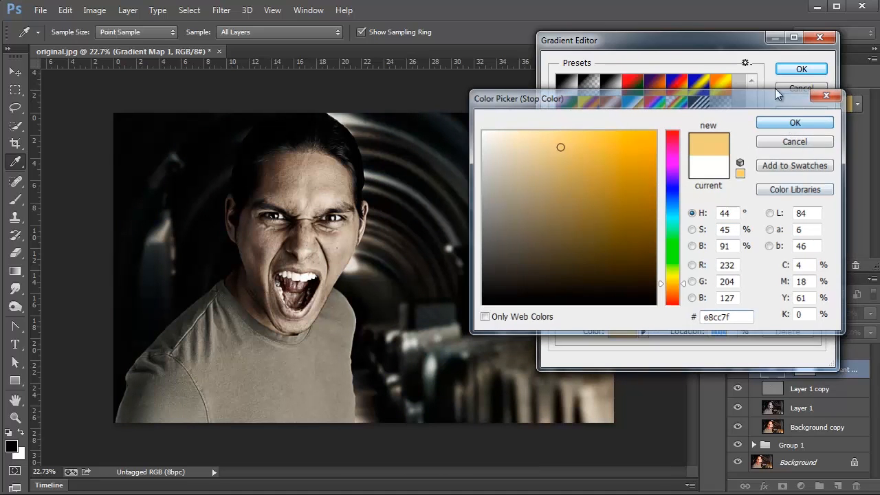
{"action": "left_click", "coordinate": [795, 123]}
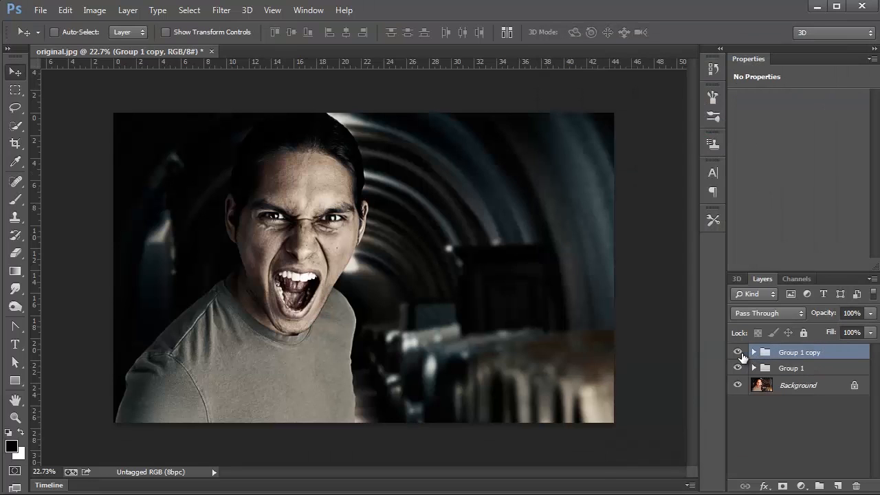
{"action": "left_click", "coordinate": [738, 352]}
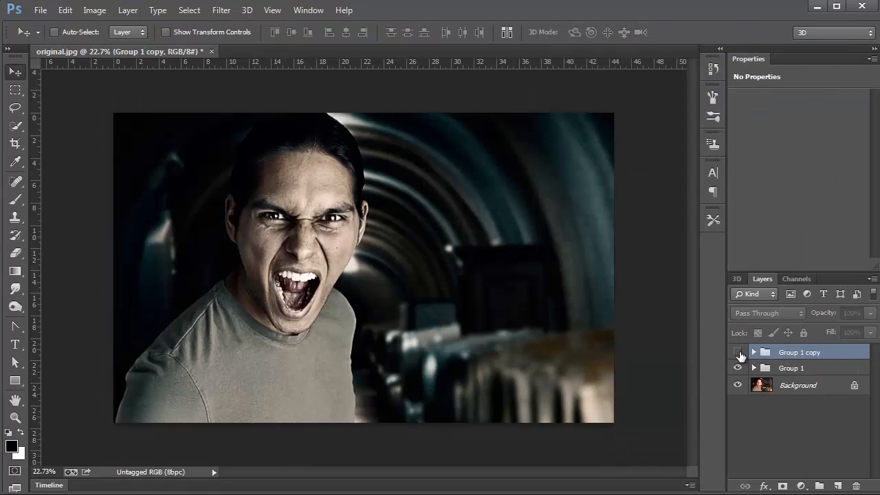
{"action": "left_click", "coordinate": [737, 368]}
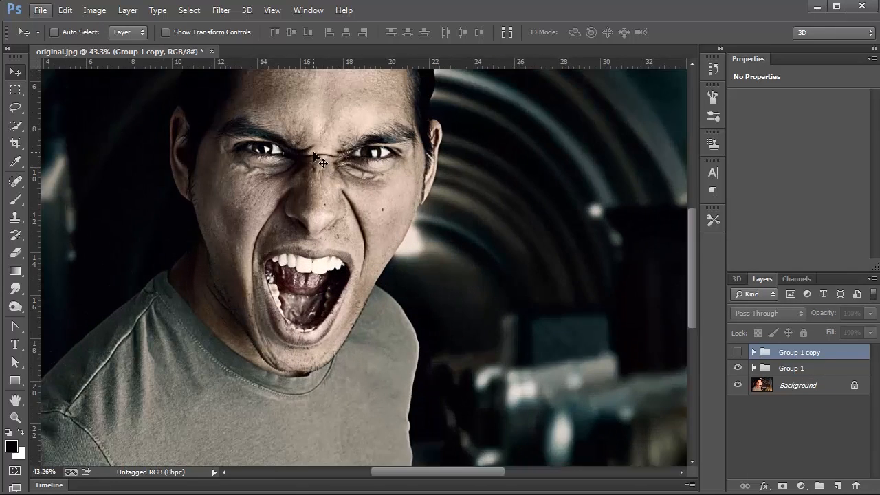
{"action": "left_click", "coordinate": [737, 352]}
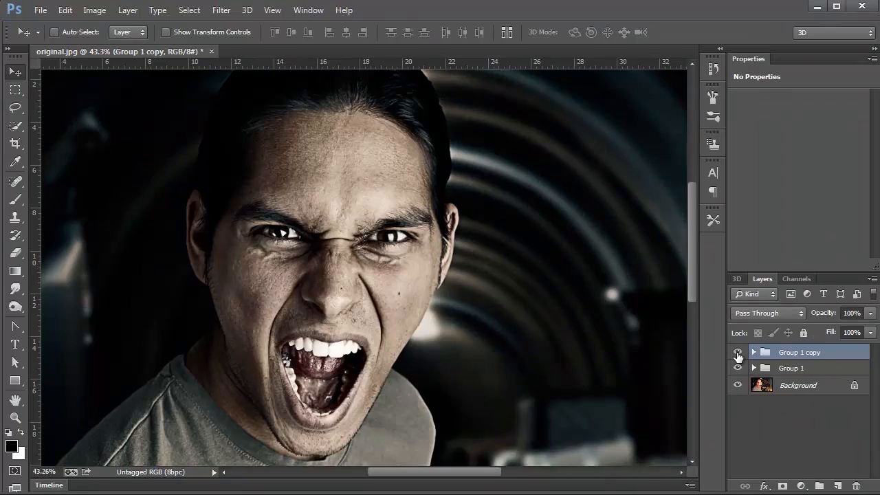
{"action": "left_click", "coordinate": [737, 352]}
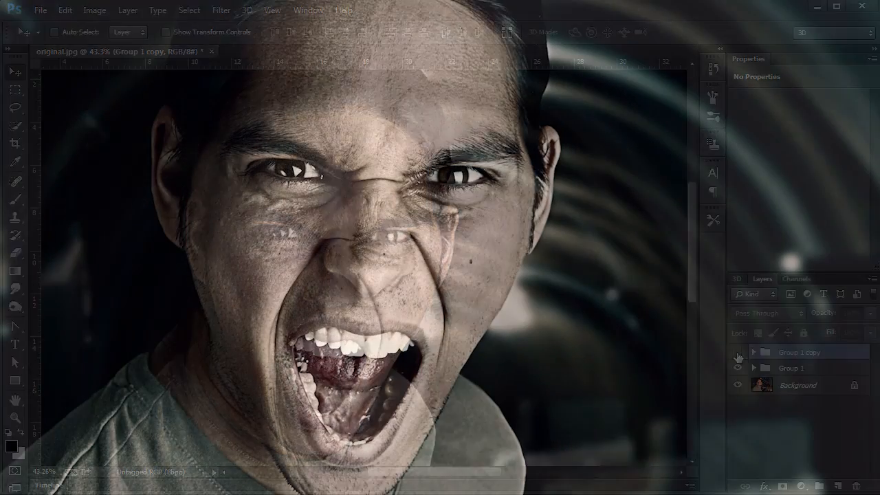